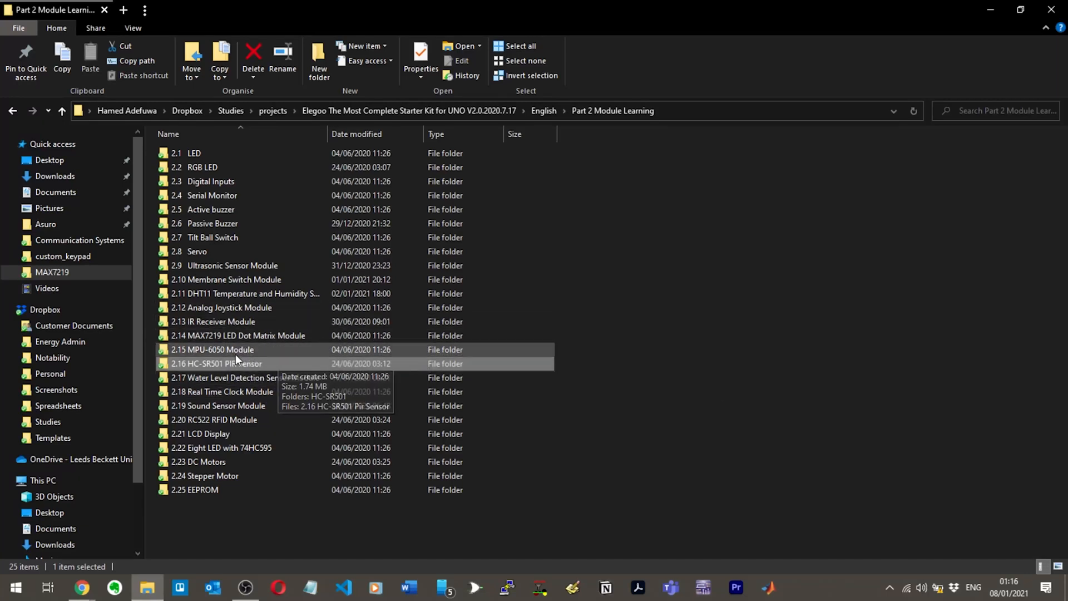
mouse_move(259, 349)
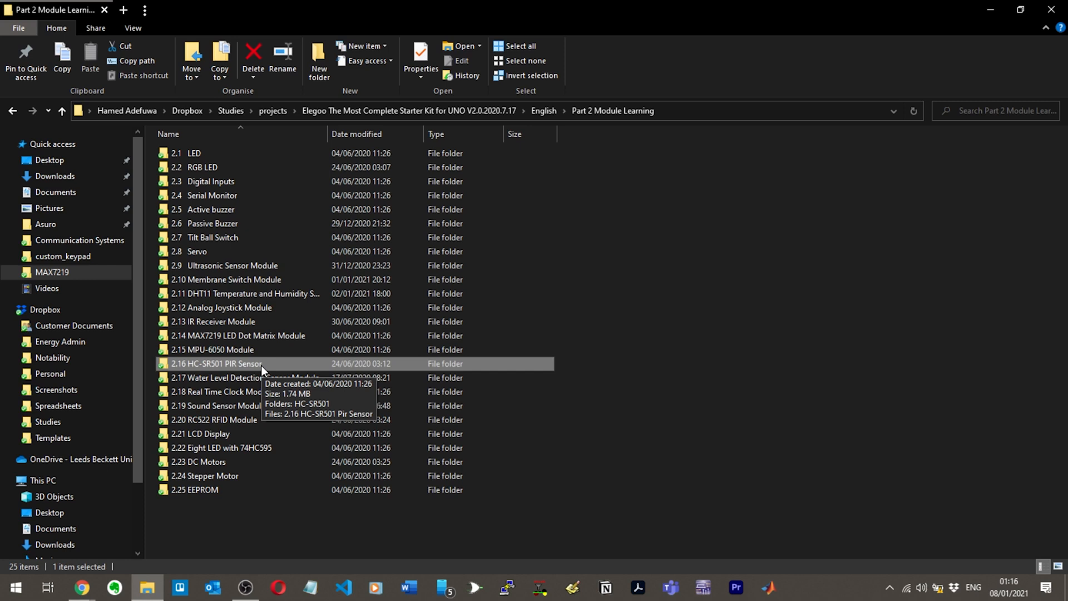
Open the '2.16 HC-SR501 PIR Sensor' folder to show its HC-SR501 subfolder and PDF
double_click(216, 363)
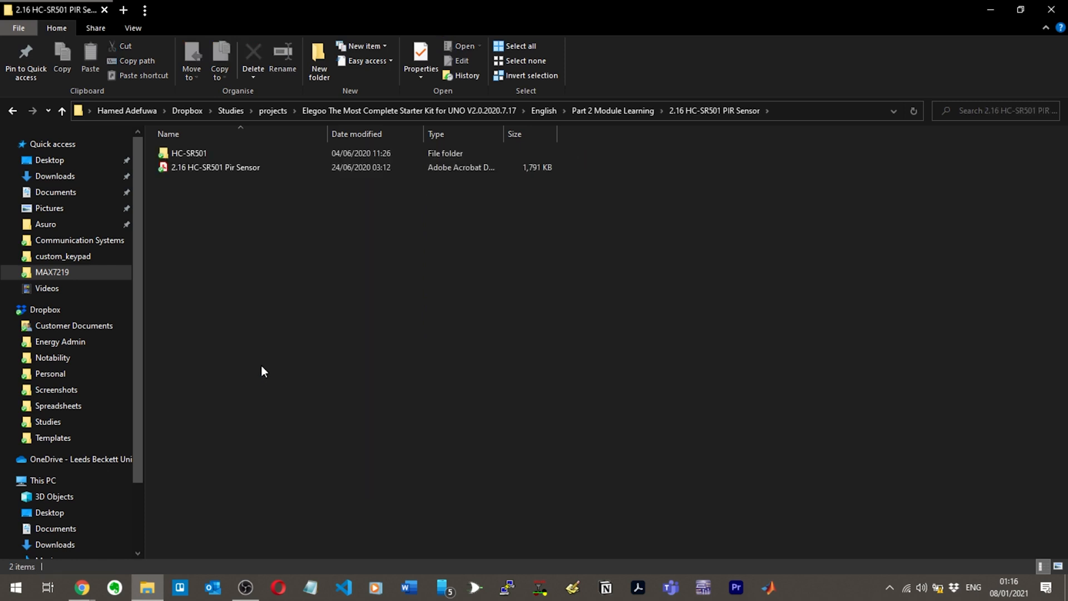
Open the HC-SR501 PIR Sensor PDF in Acrobat and scroll to page 2's Component Introduction
double_click(215, 167)
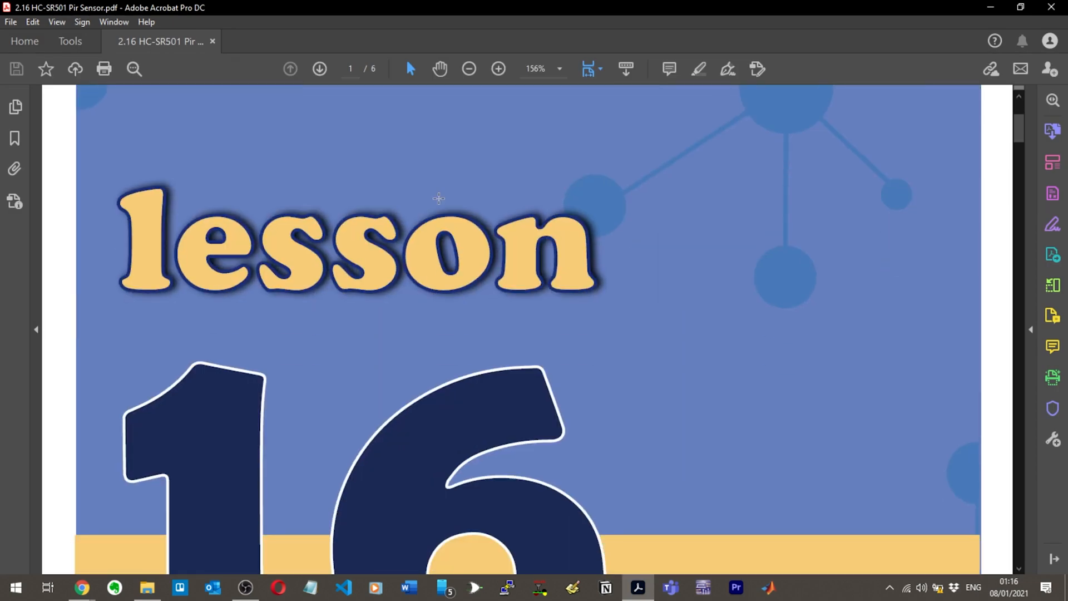
scroll(down, 3)
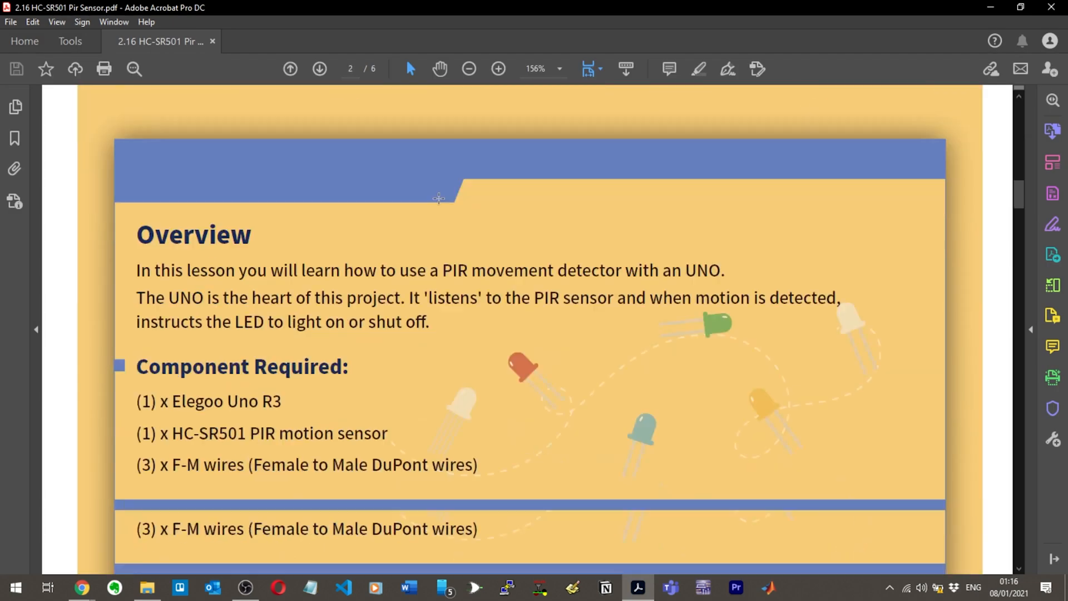
scroll(down, 3)
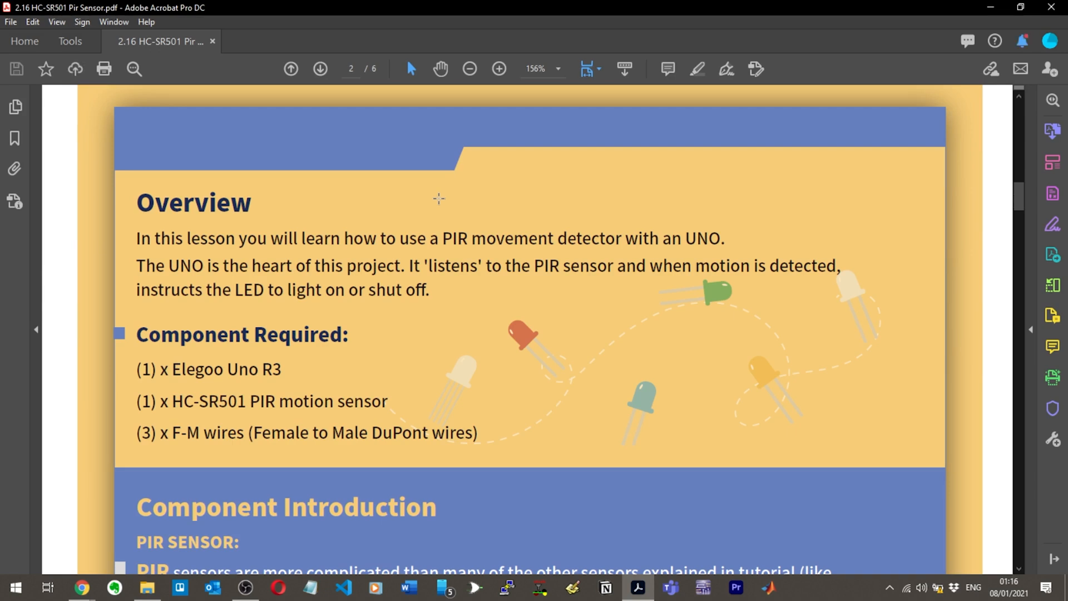
mouse_move(295, 319)
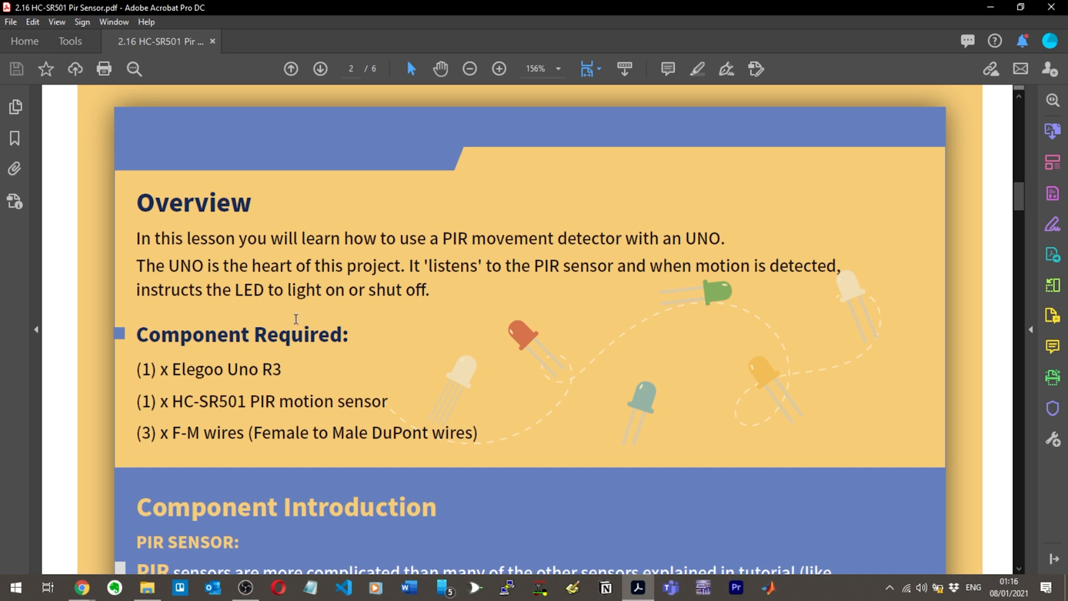
mouse_move(353, 303)
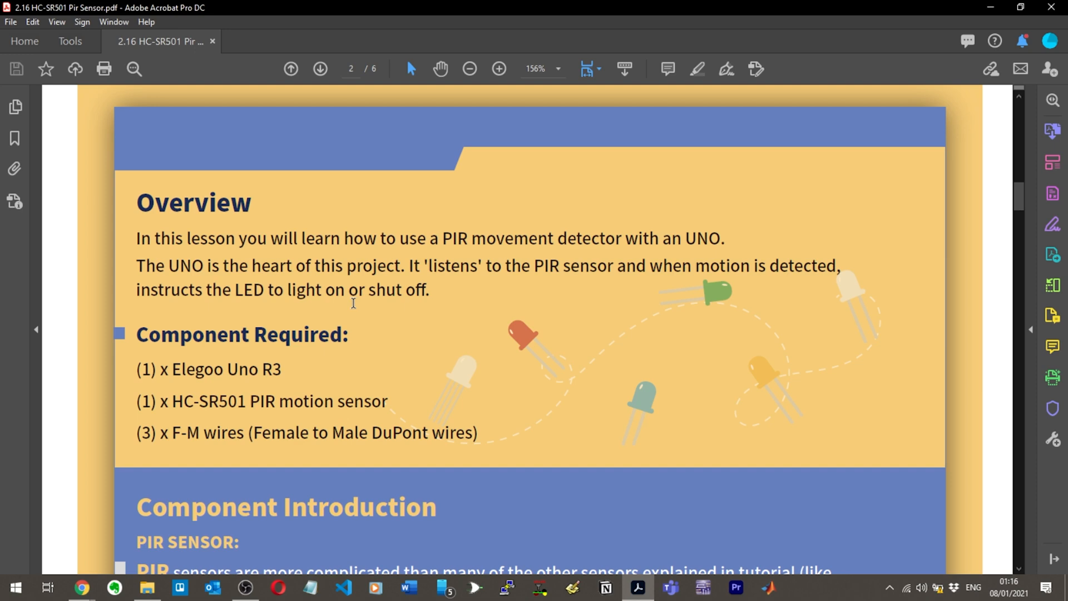
scroll(down, 3)
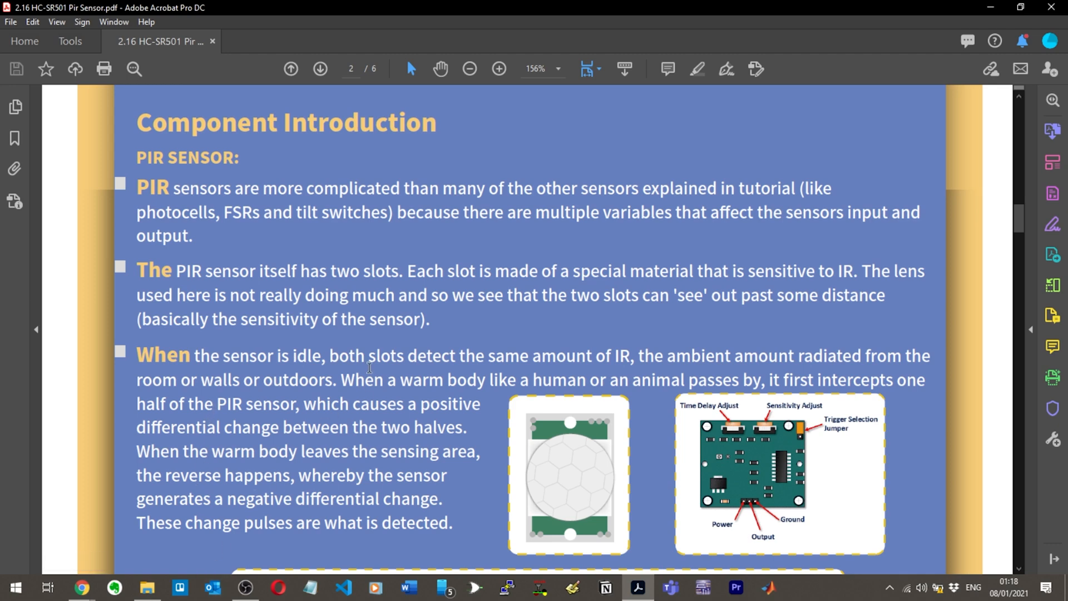
Scroll past the pin table to page 3's functional description, initialization and detection area
scroll(down, 3)
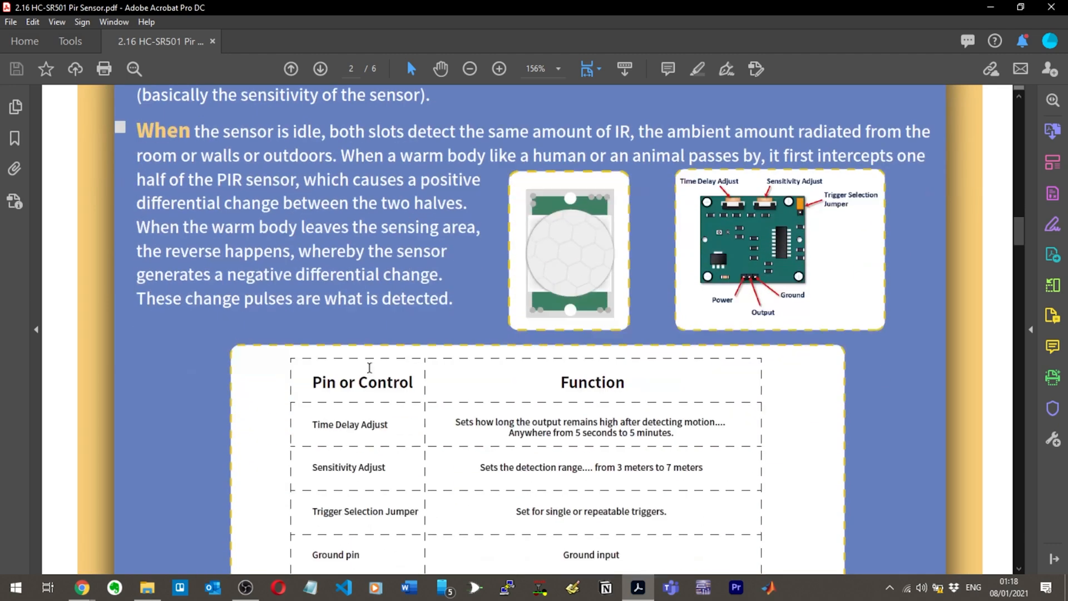
scroll(down, 3)
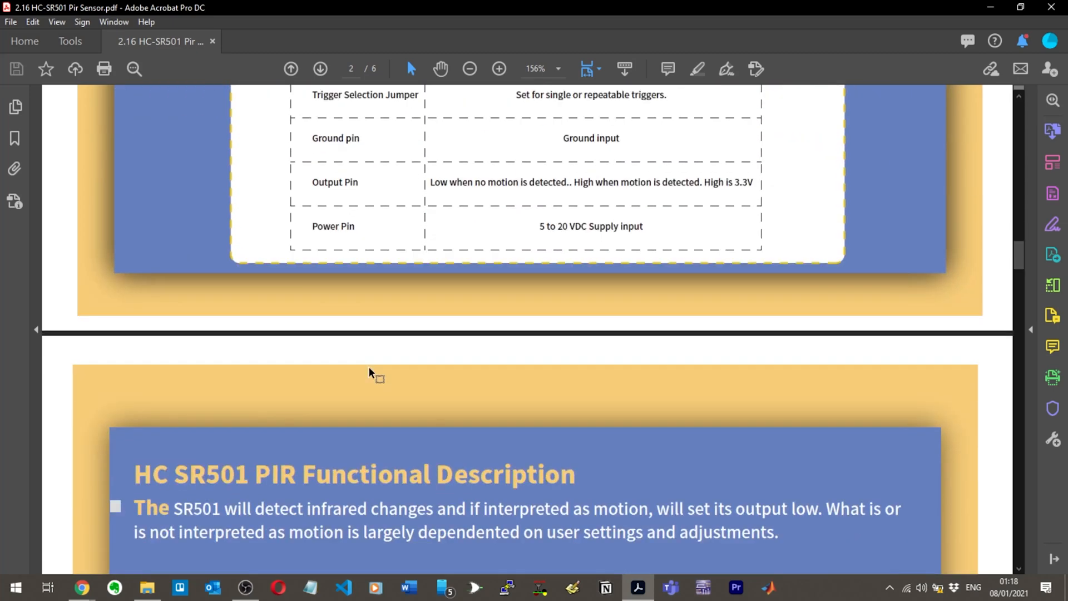
scroll(down, 3)
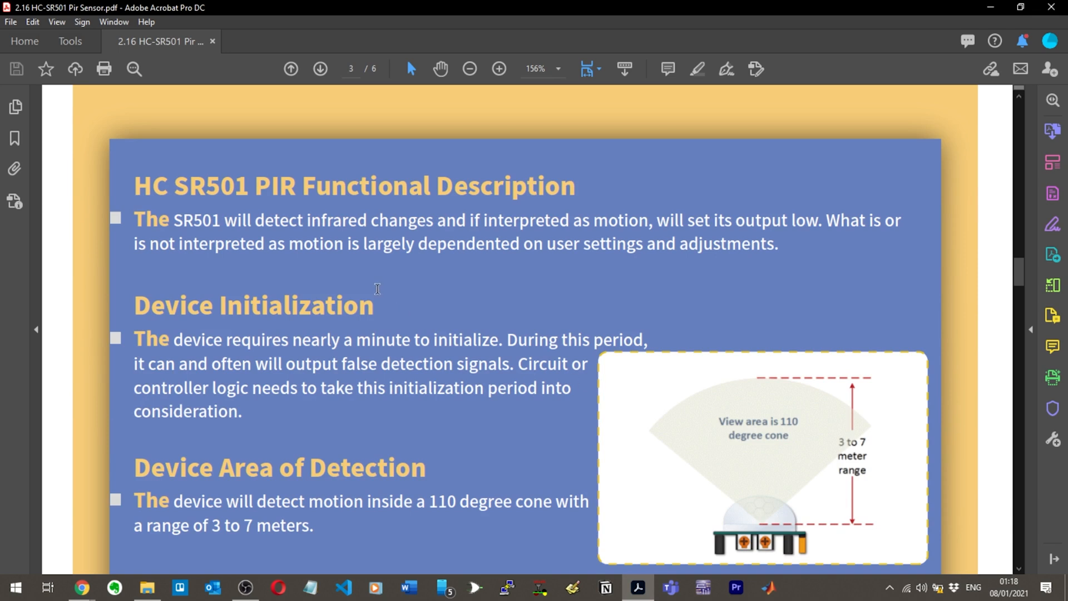
mouse_move(628, 207)
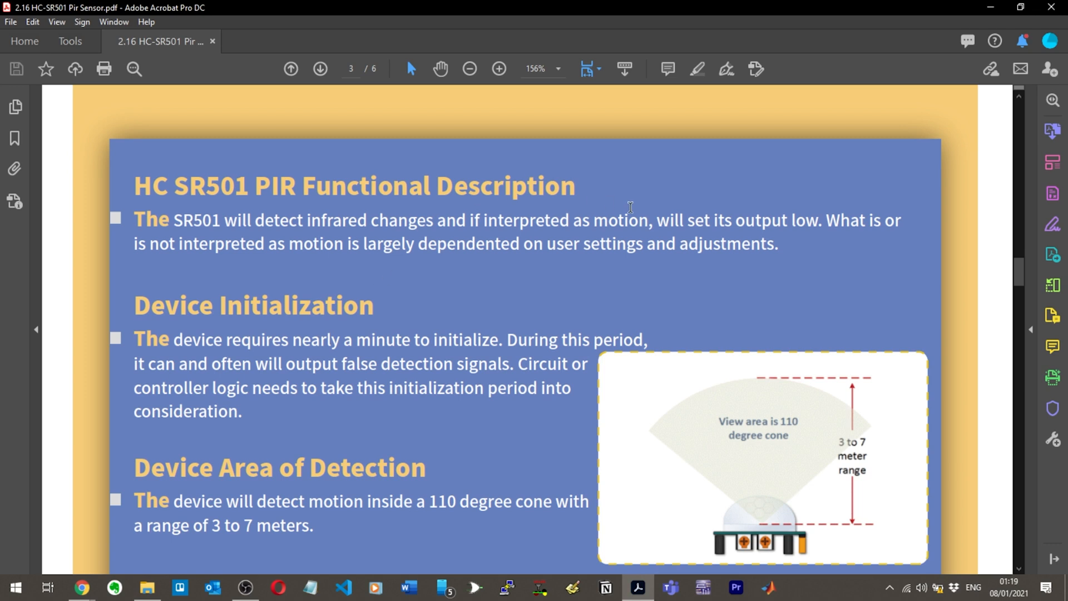
mouse_move(497, 225)
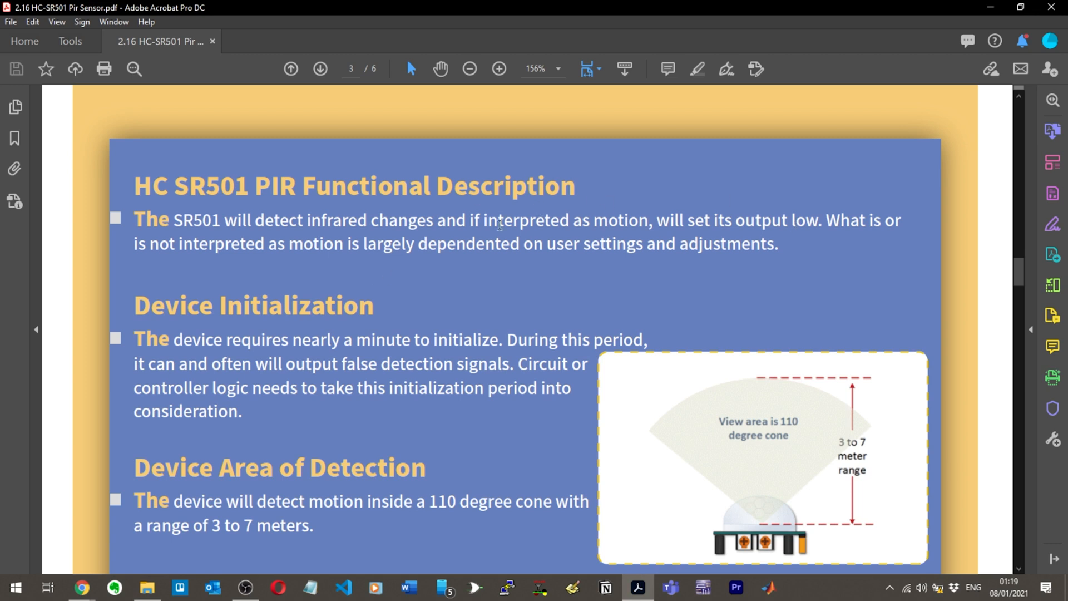
mouse_move(450, 243)
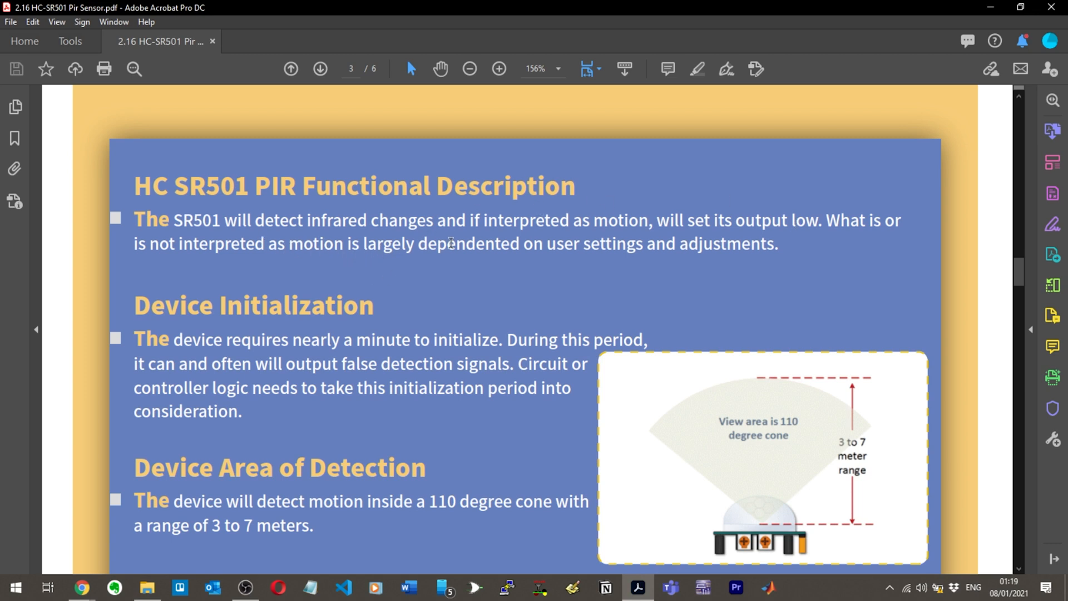
scroll(down, 3)
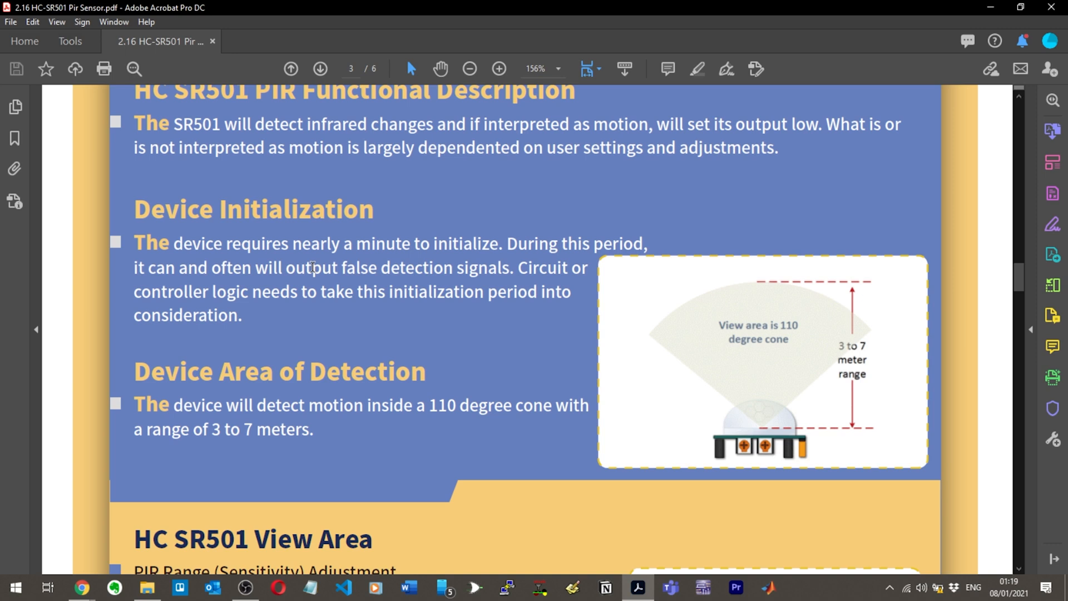
Read through the view area and time delay sections to page 4's Trigger Mode Selection Jumper
scroll(down, 3)
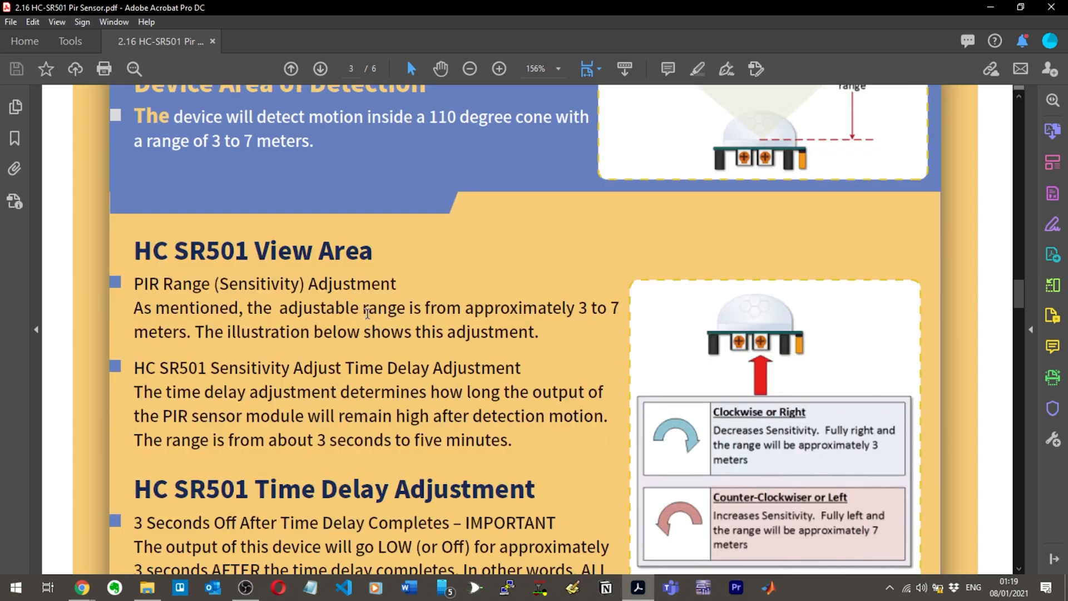
scroll(down, 3)
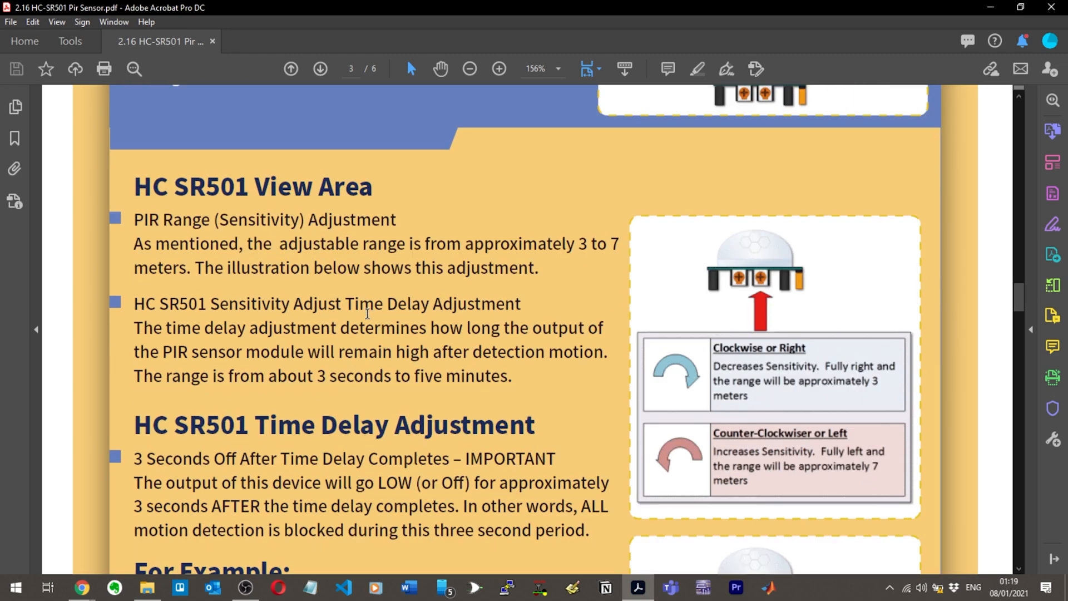
scroll(down, 3)
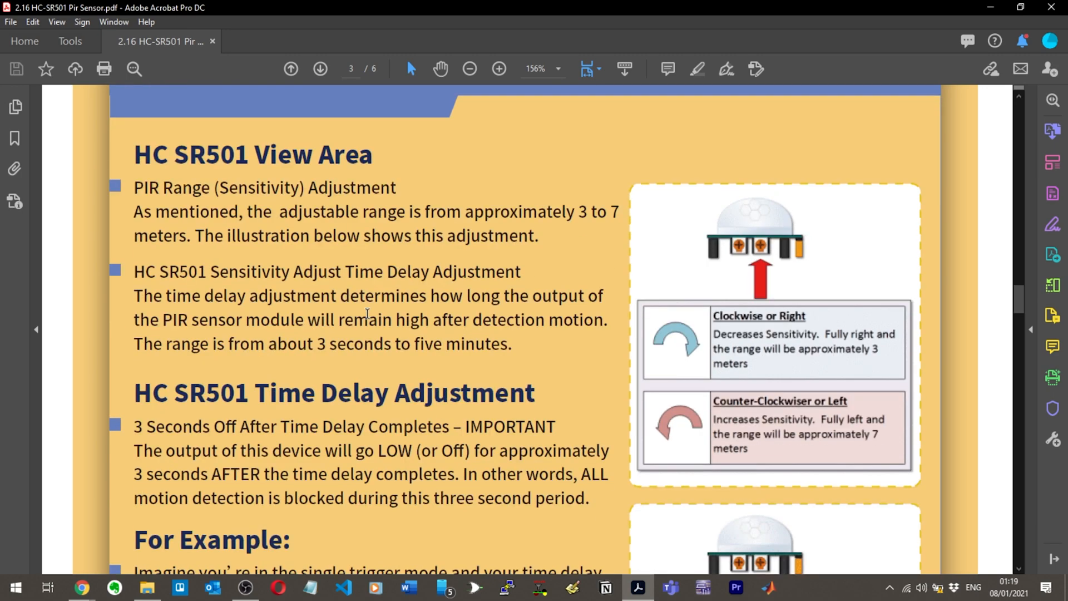
scroll(down, 3)
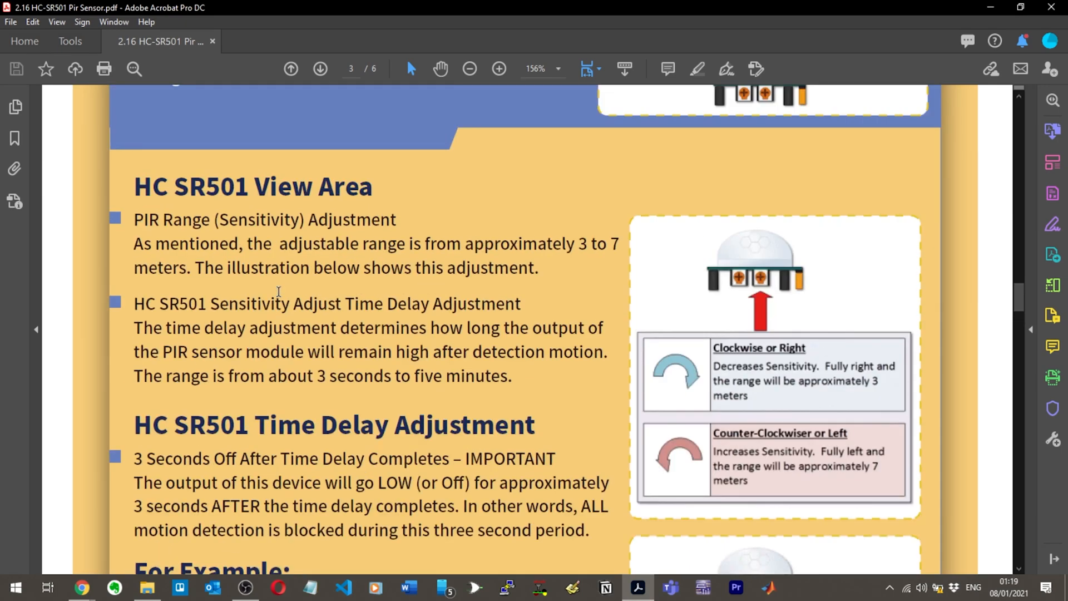
scroll(down, 3)
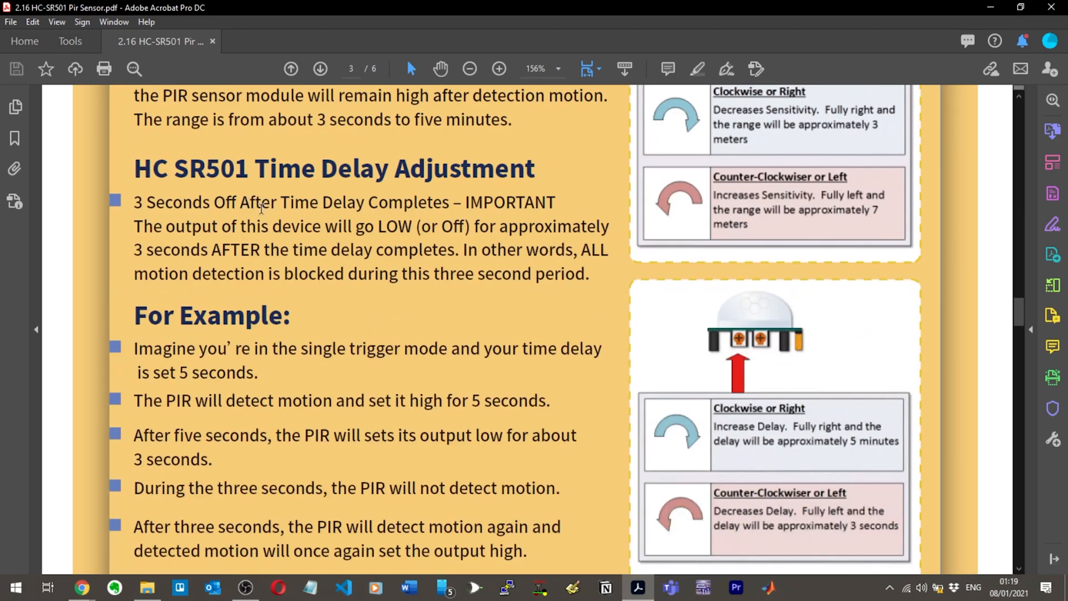
mouse_move(499, 201)
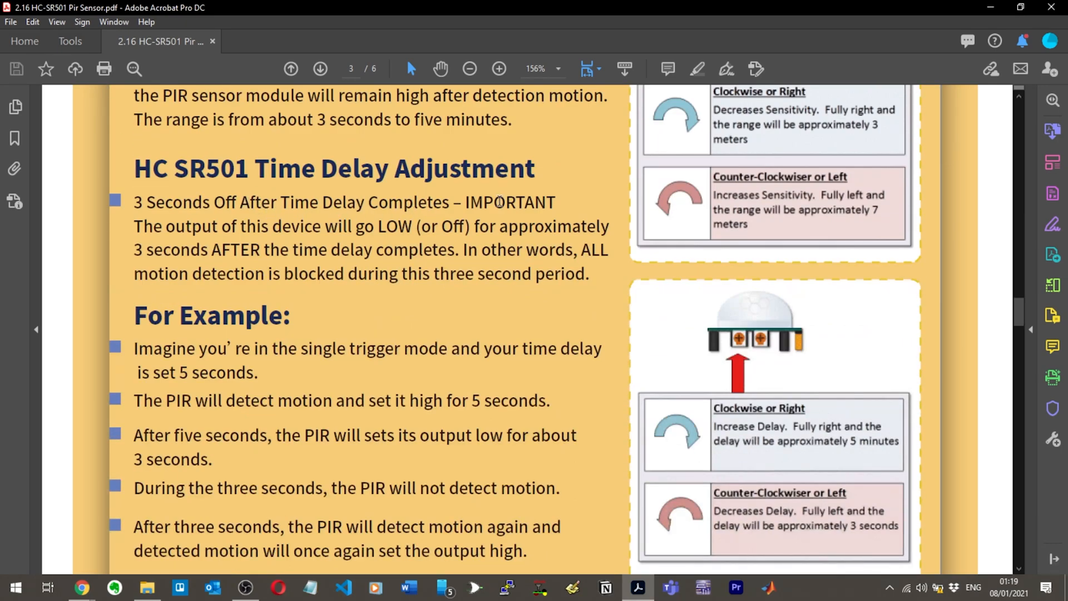
mouse_move(377, 227)
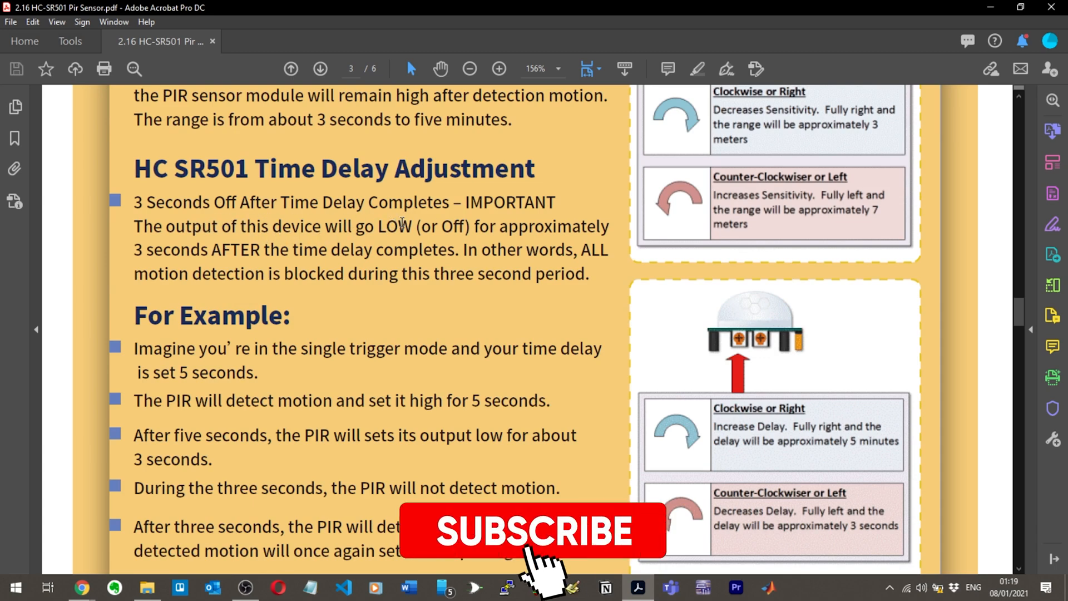
click(534, 531)
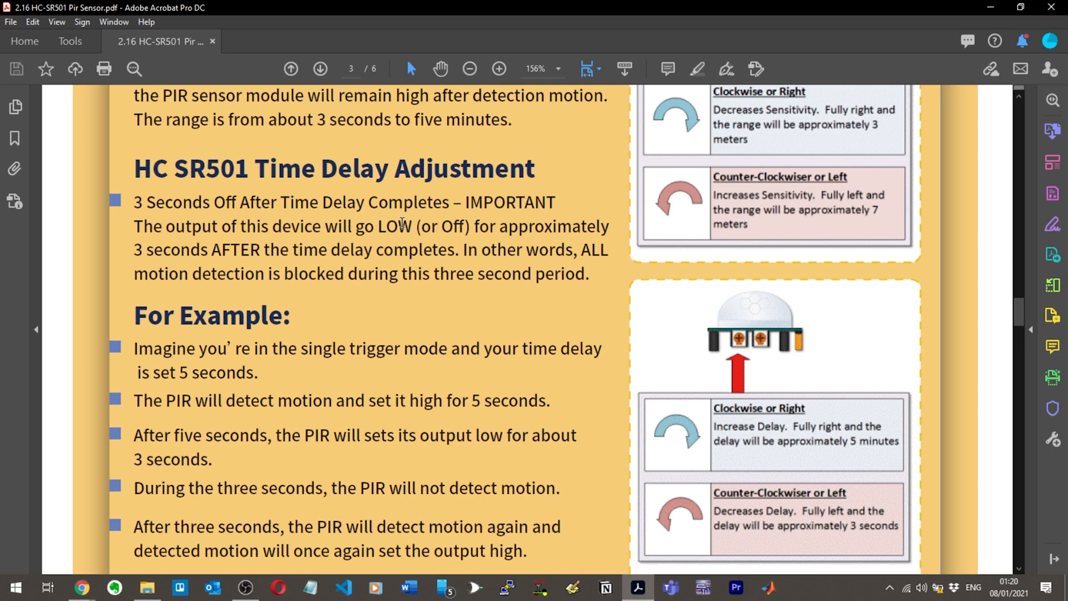
scroll(down, 3)
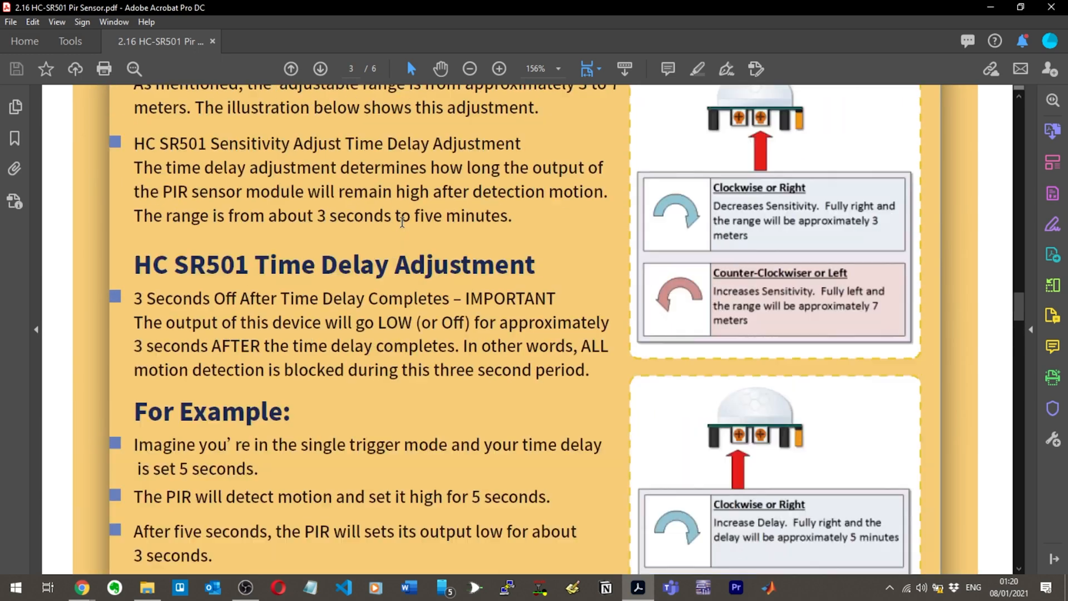
scroll(down, 3)
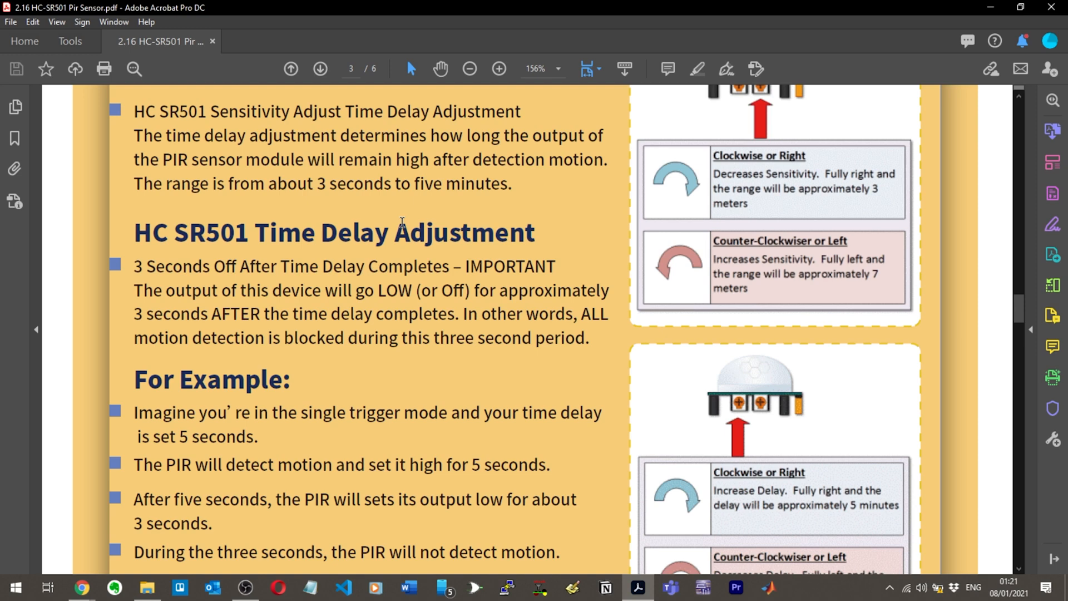
scroll(down, 3)
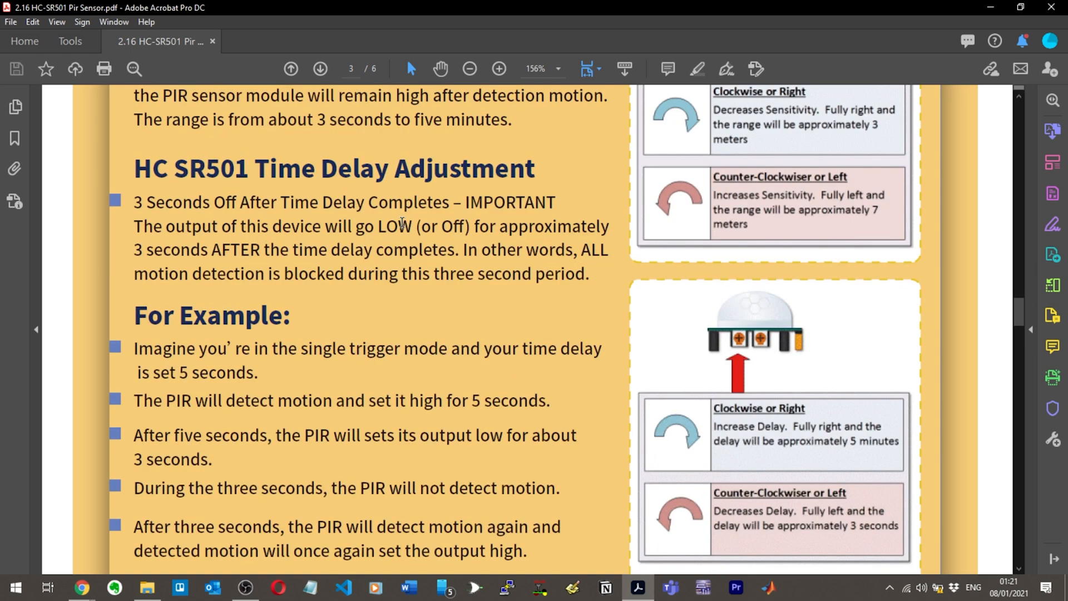
scroll(down, 3)
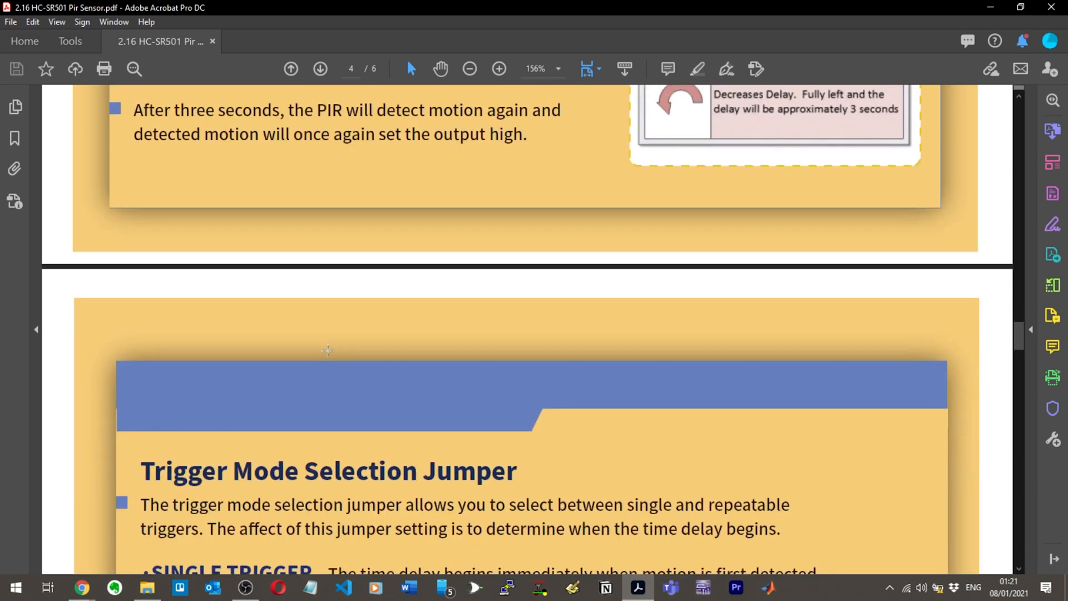
Scroll down to page 5's Arduino Uno to HC SR501 wiring schematic
scroll(down, 3)
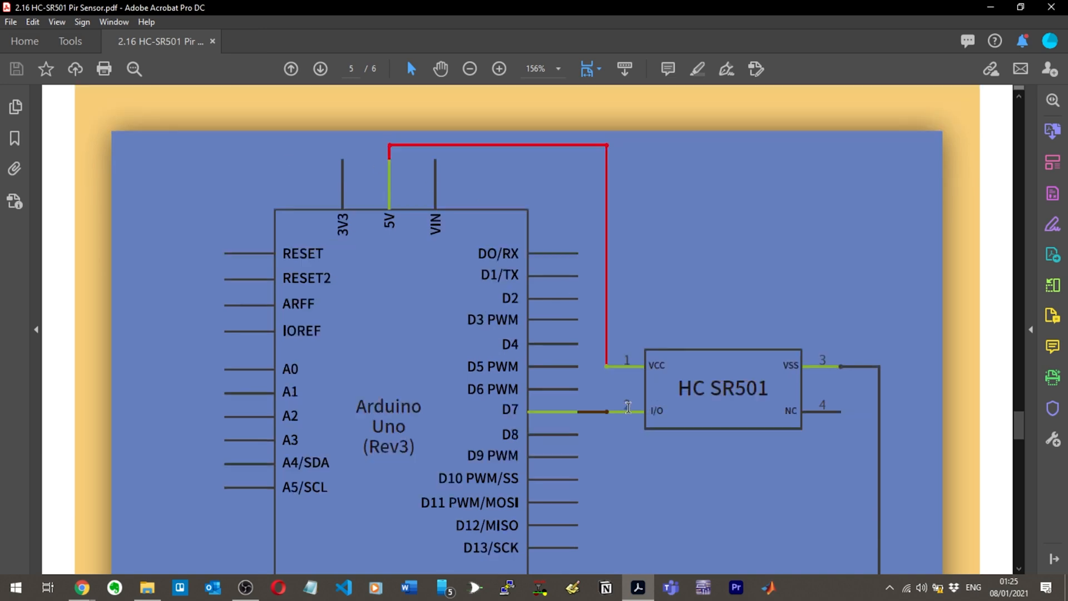
Scroll past the schematic to page 6's Code section with the upload instructions
scroll(down, 3)
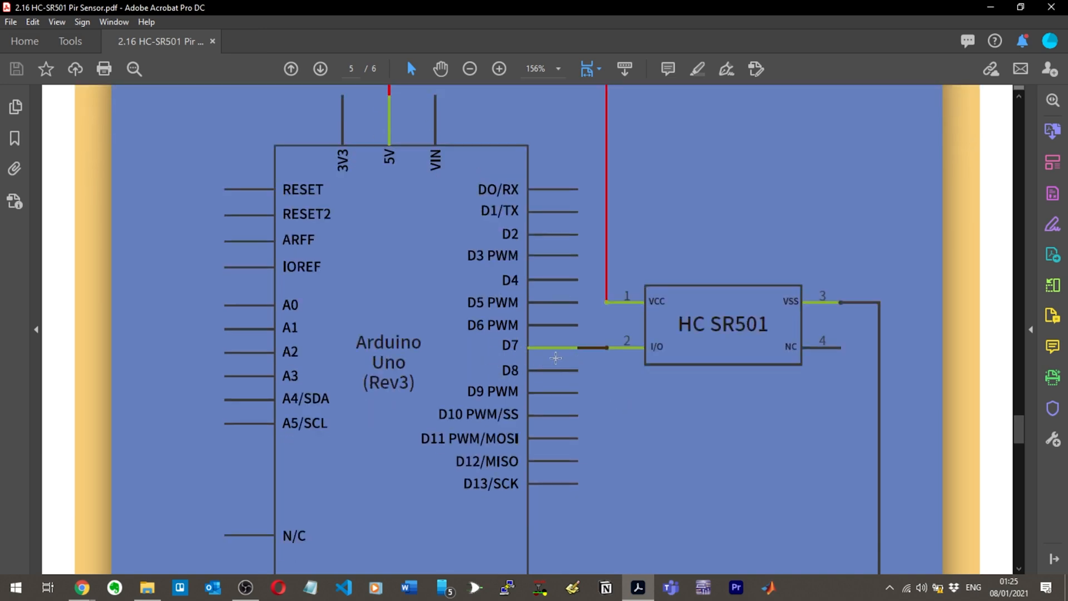
mouse_move(786, 312)
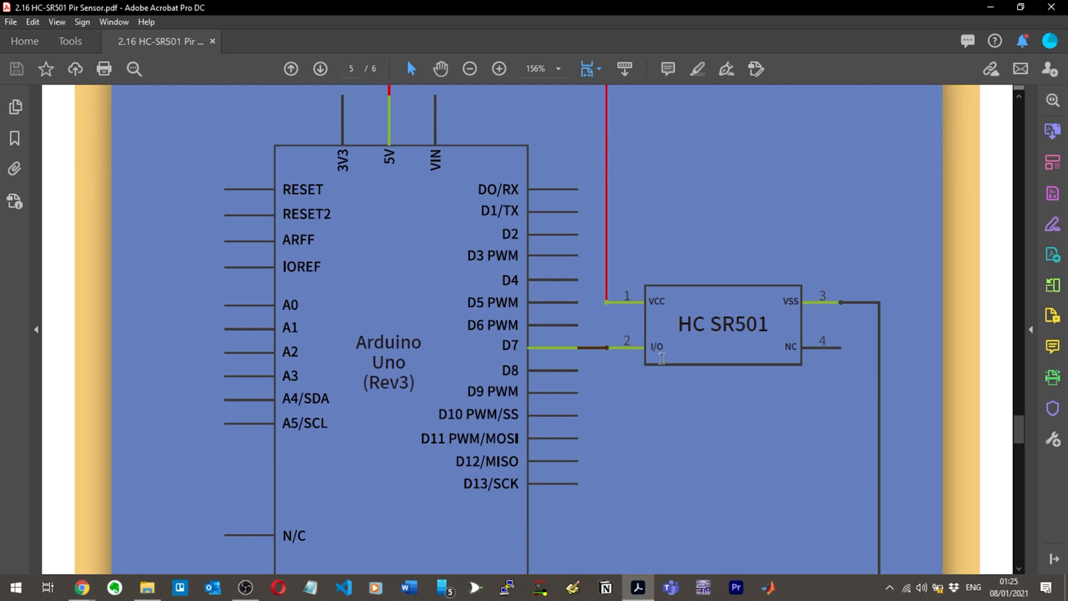
mouse_move(808, 304)
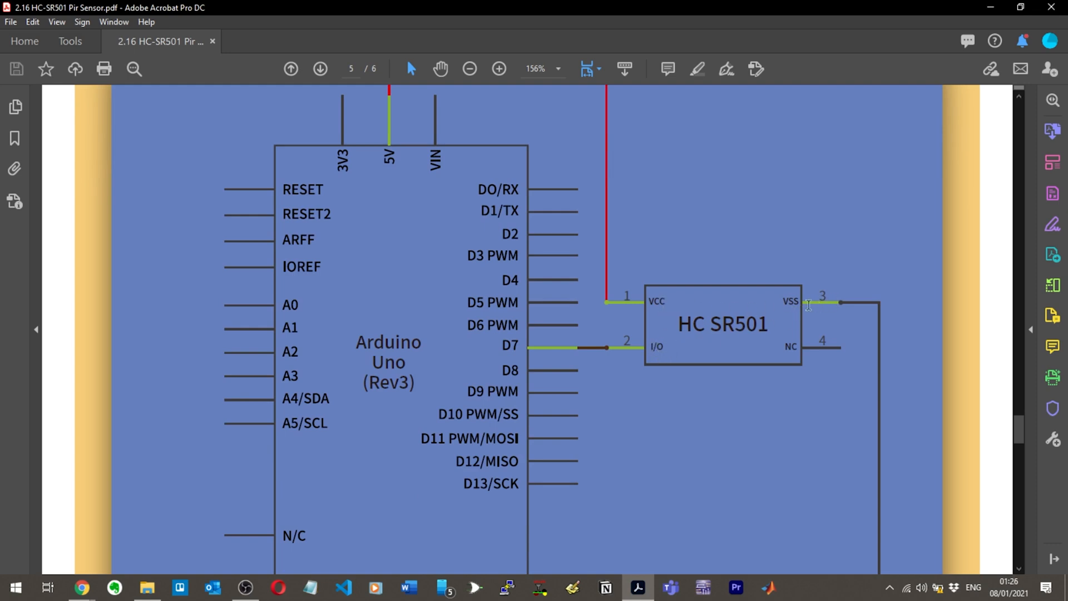
scroll(down, 3)
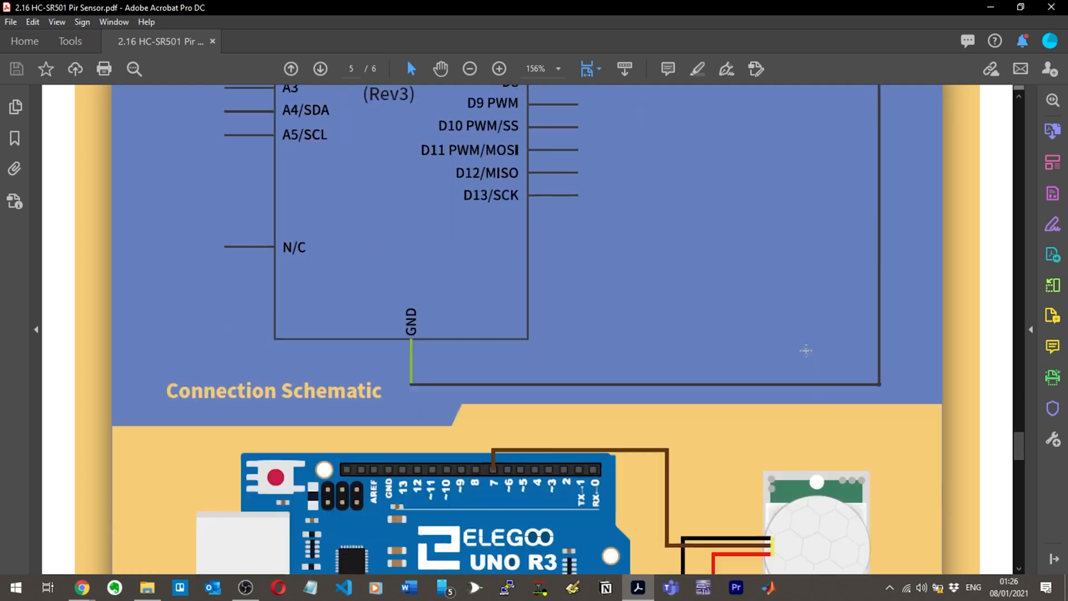
scroll(down, 3)
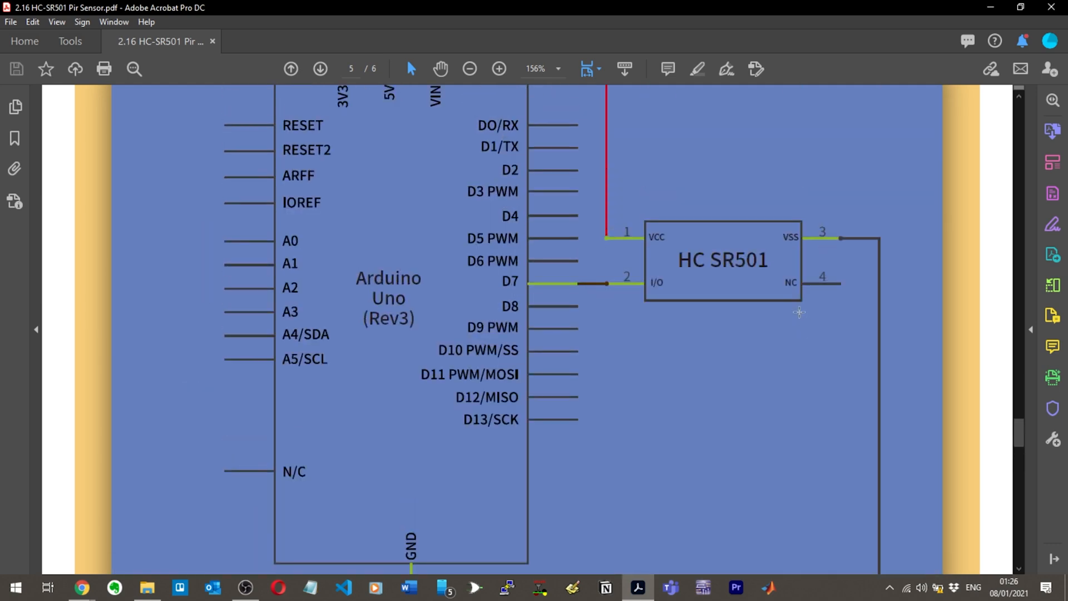
scroll(down, 3)
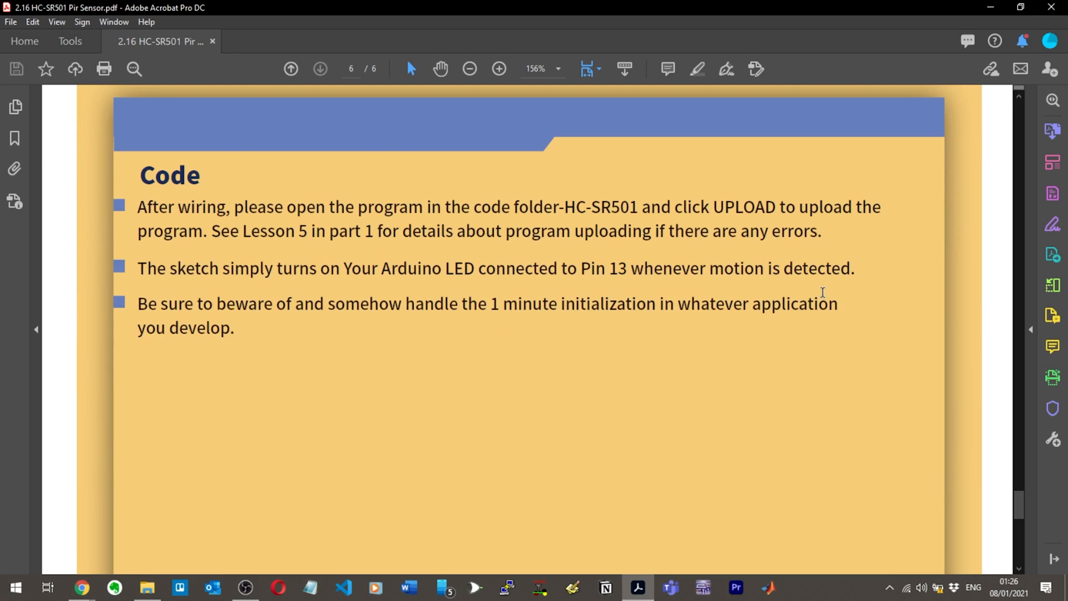
Return to page 5's Elegoo Uno R3 wiring illustration and PIR connection notes
scroll(down, 3)
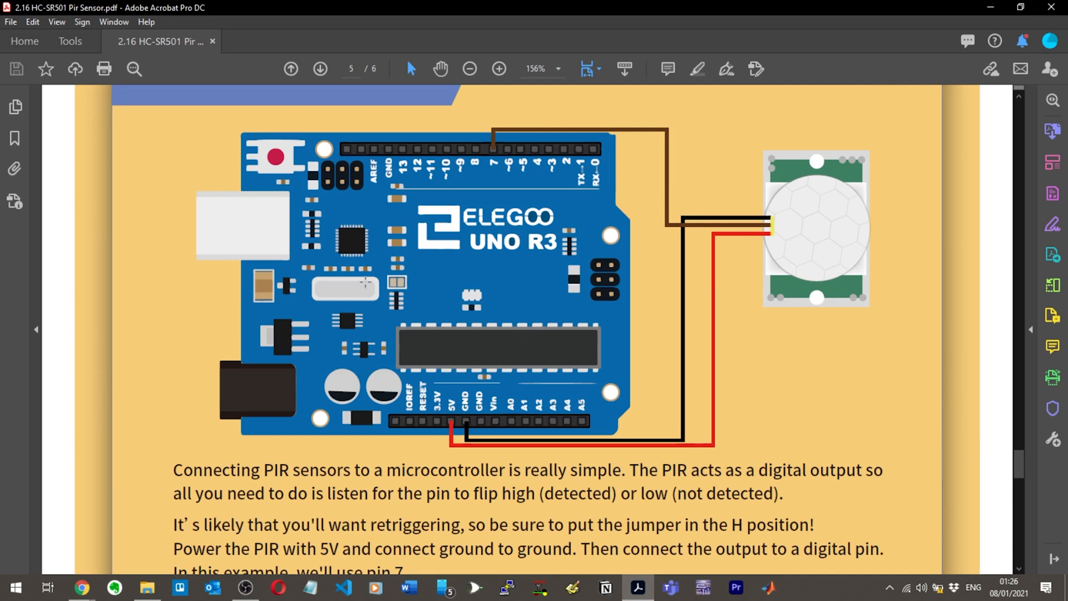
mouse_move(712, 273)
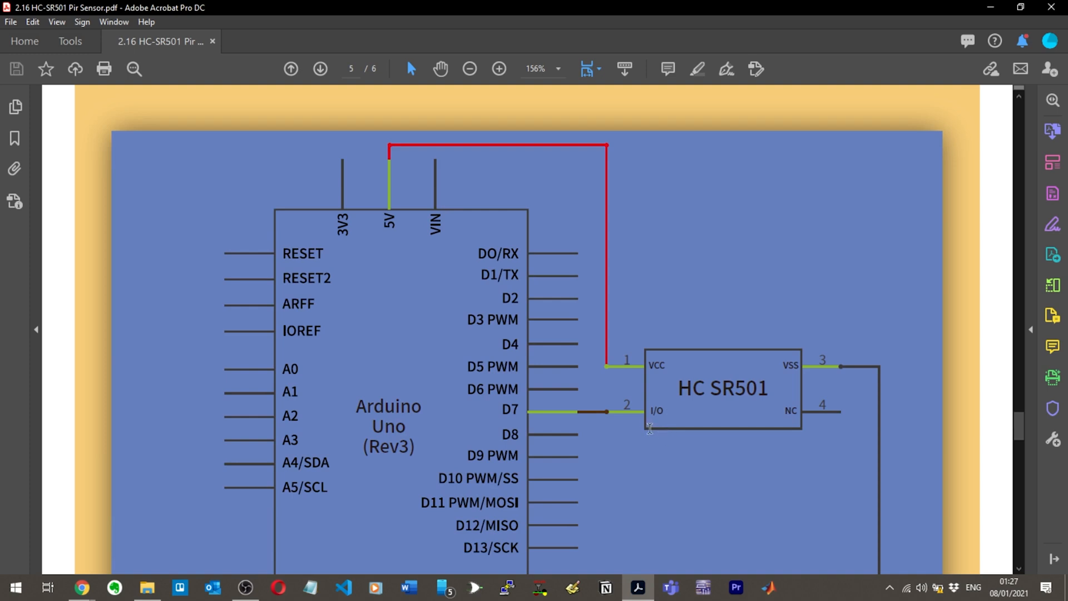
mouse_move(837, 361)
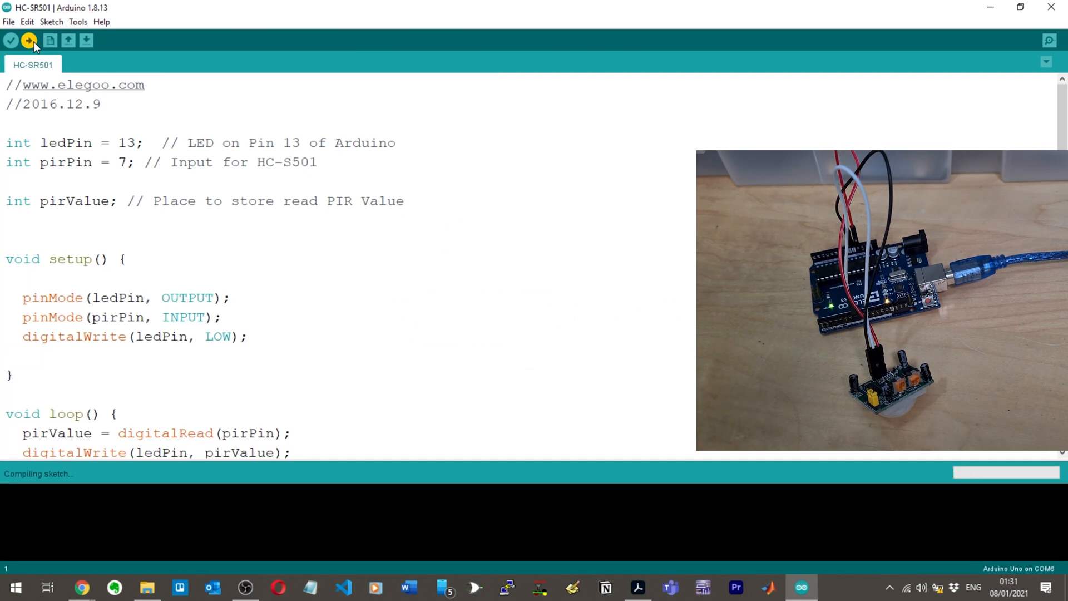
Upload the original HC-SR501 sketch to the Uno until Done uploading shows 908 bytes
click(29, 40)
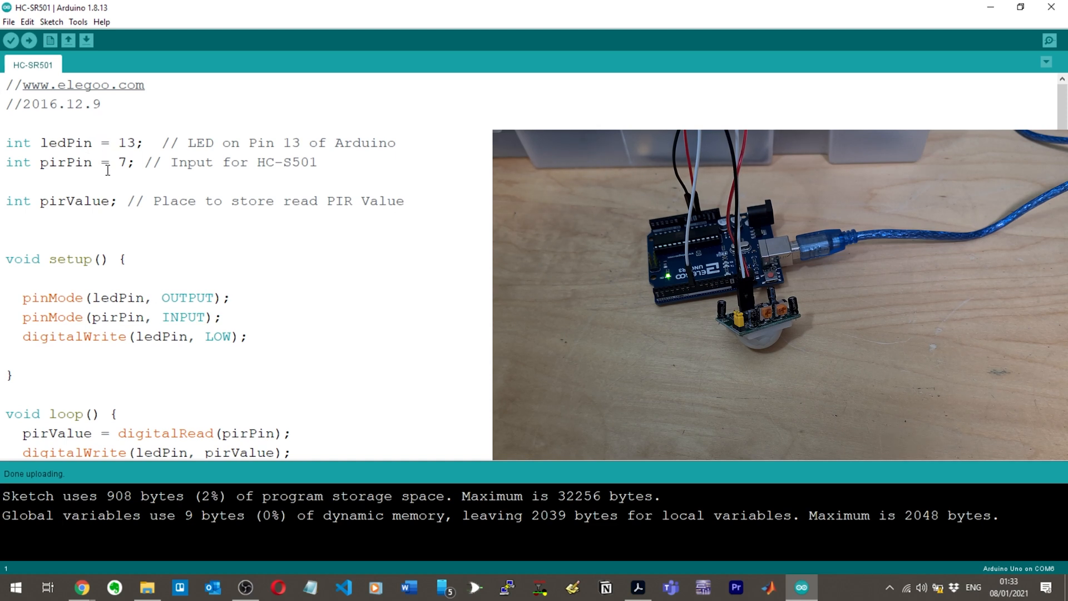
mouse_move(132, 282)
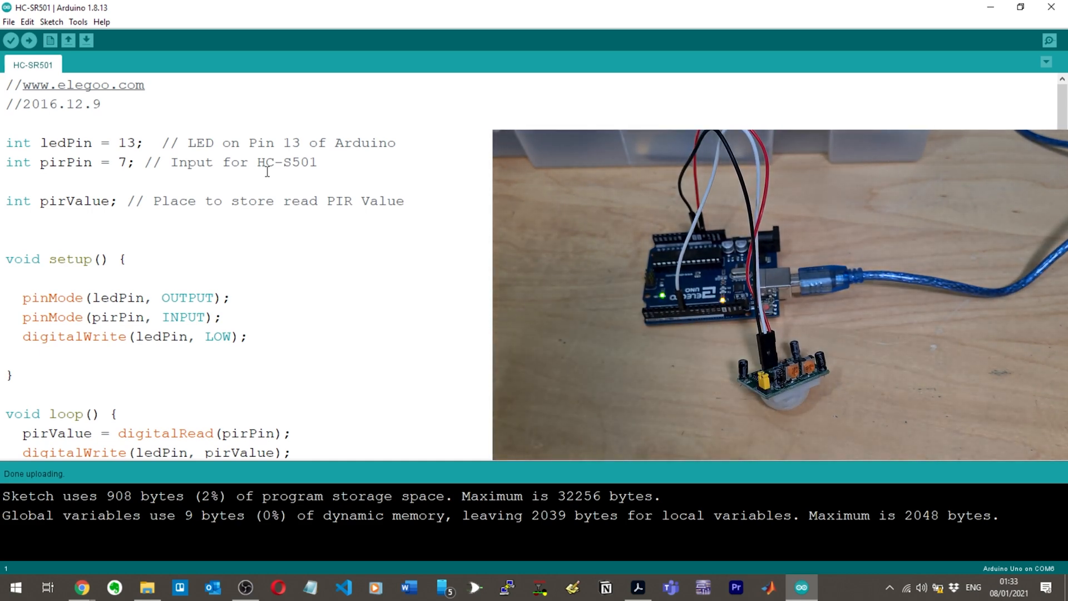
scroll(down, 3)
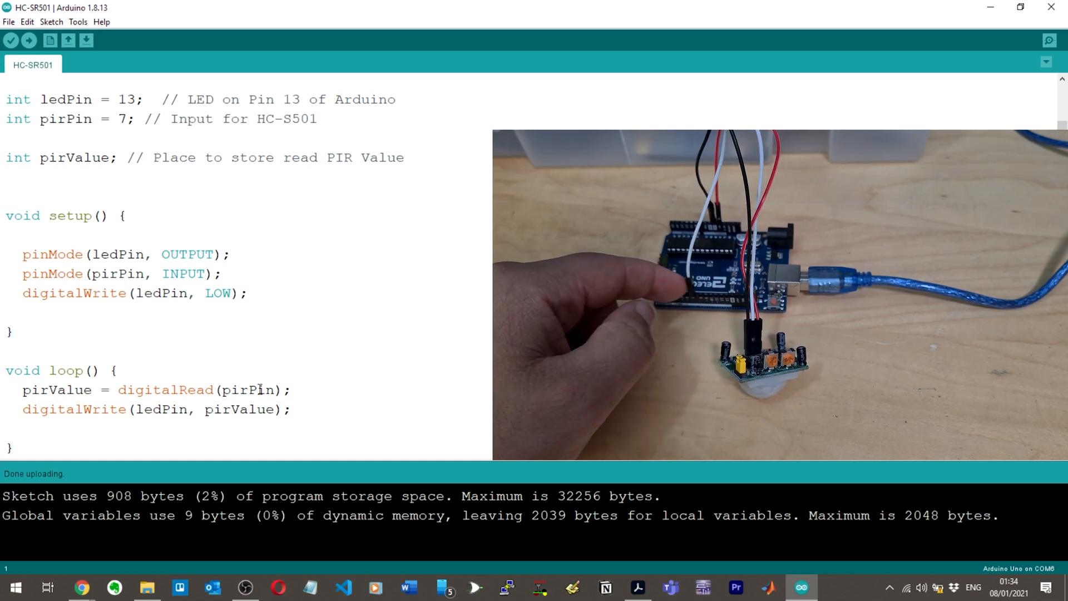
Add Serial.print(pirValue) to loop, upload the 1888-byte sketch, and open the Serial Monitor
double_click(239, 409)
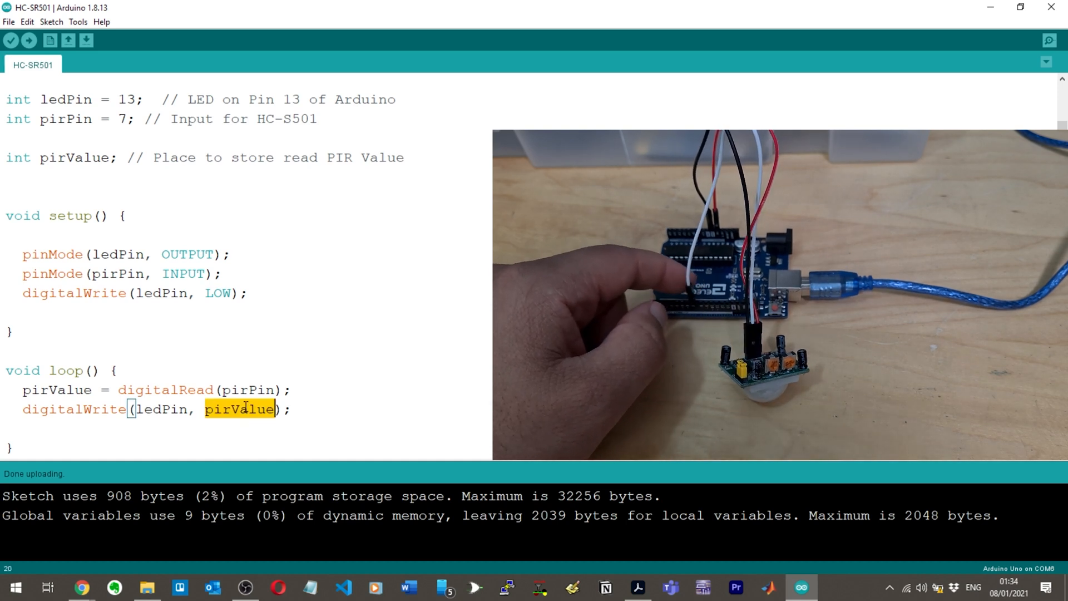
text(HI)
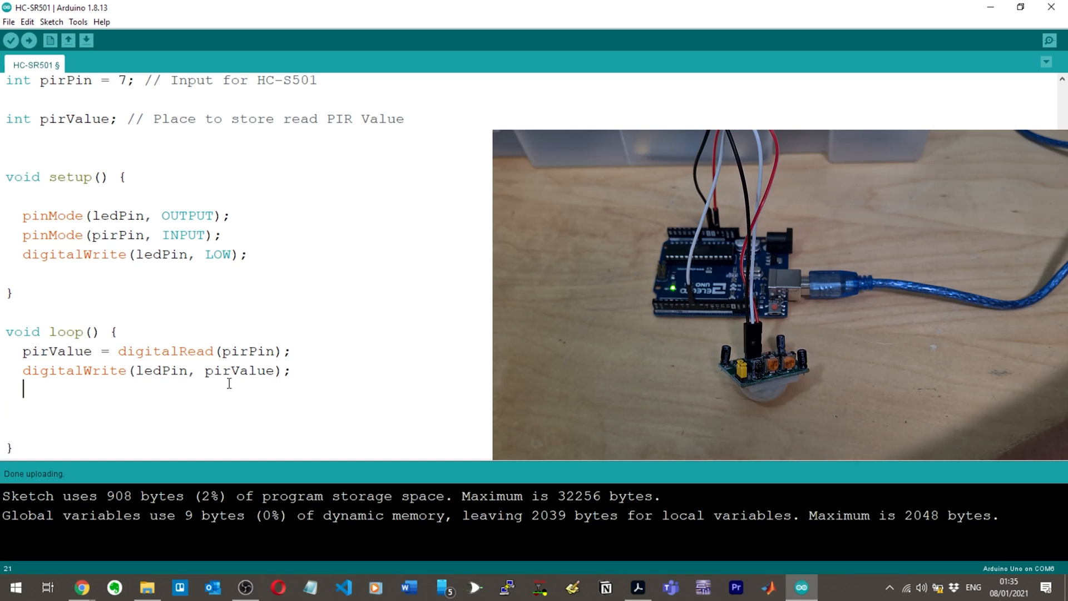
text(Serial.print(GyX);)
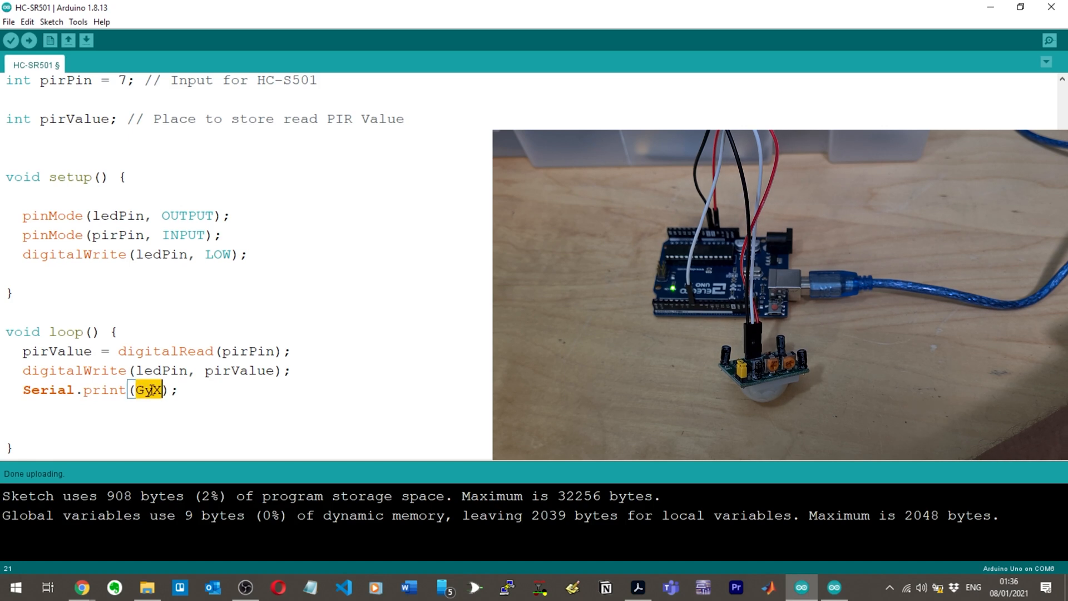
text(pirValue)
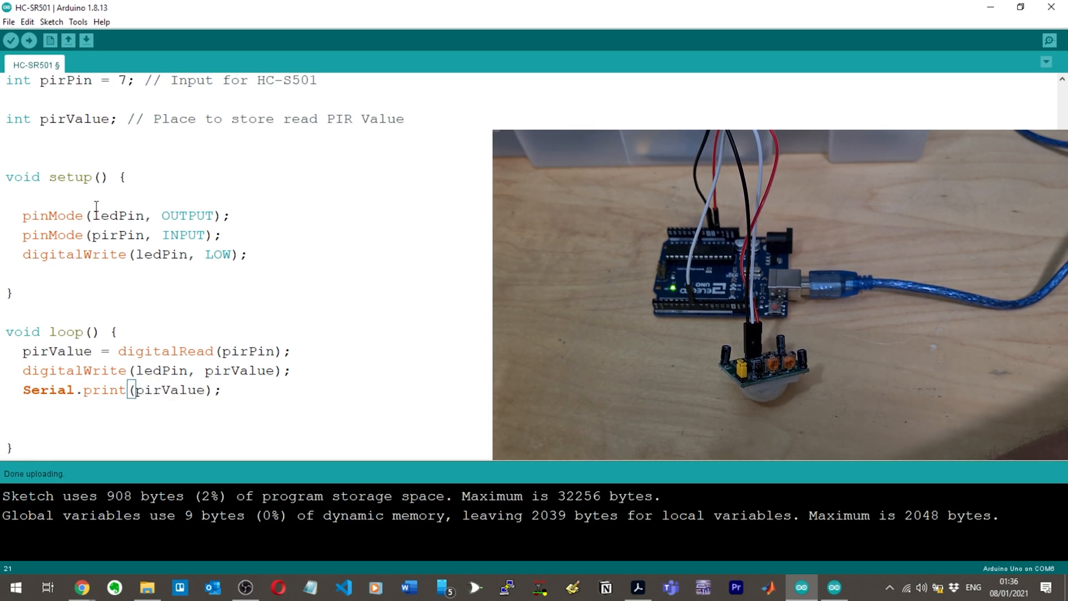
click(27, 40)
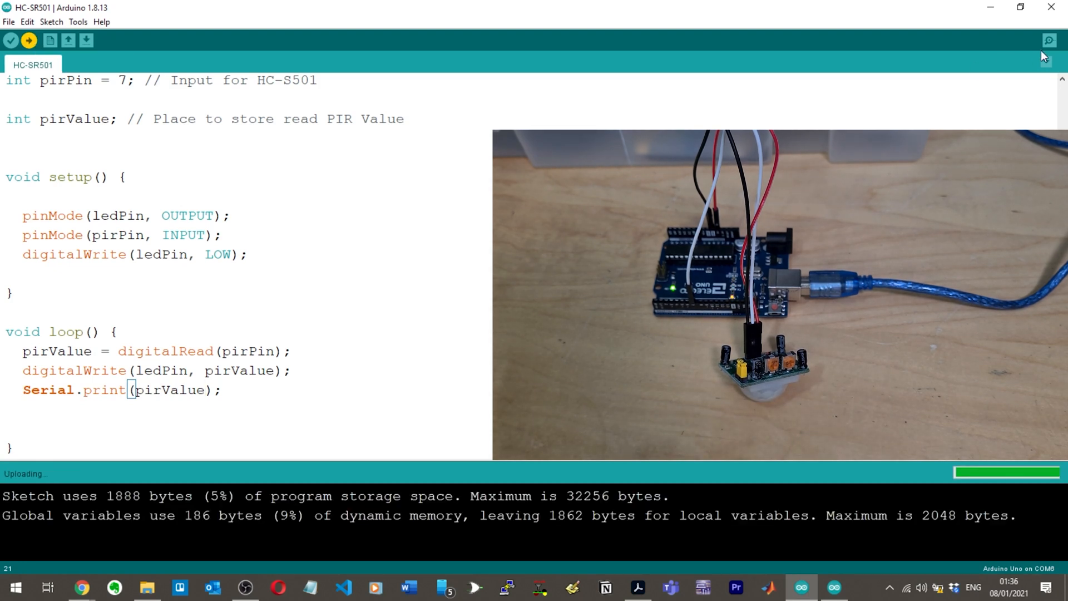
click(1050, 41)
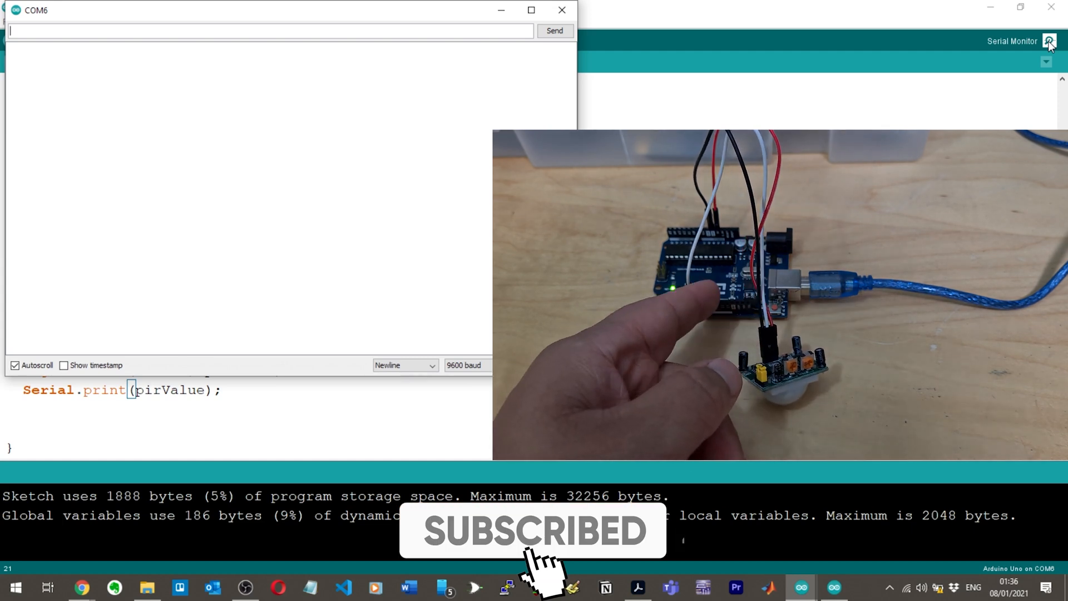
Switch the print to pirPin, upload it, and add Serial.begin(9600) to setup
click(562, 10)
text(Pin)
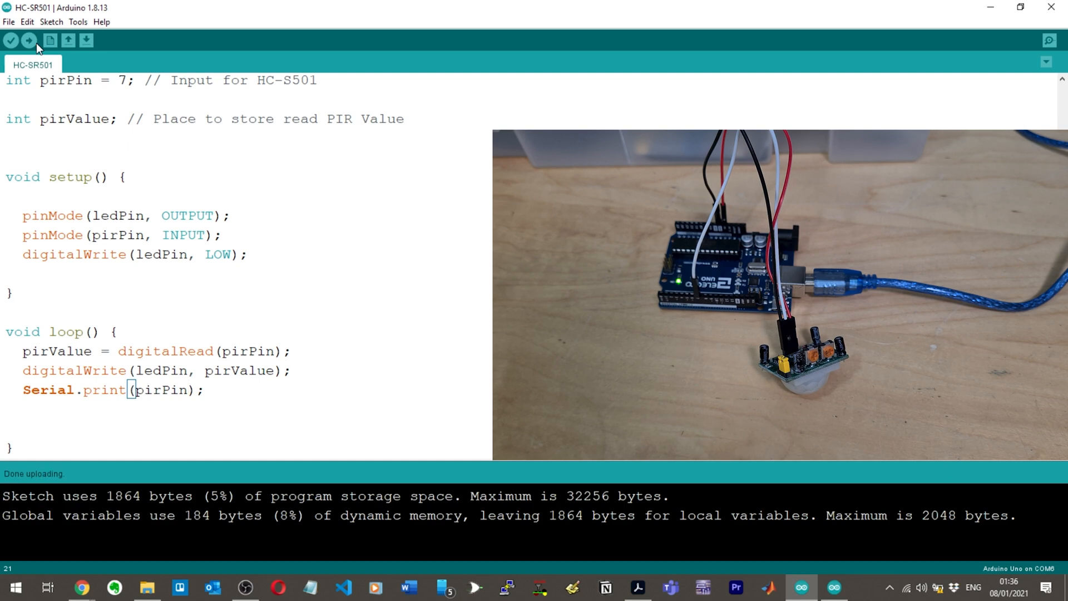
click(1049, 41)
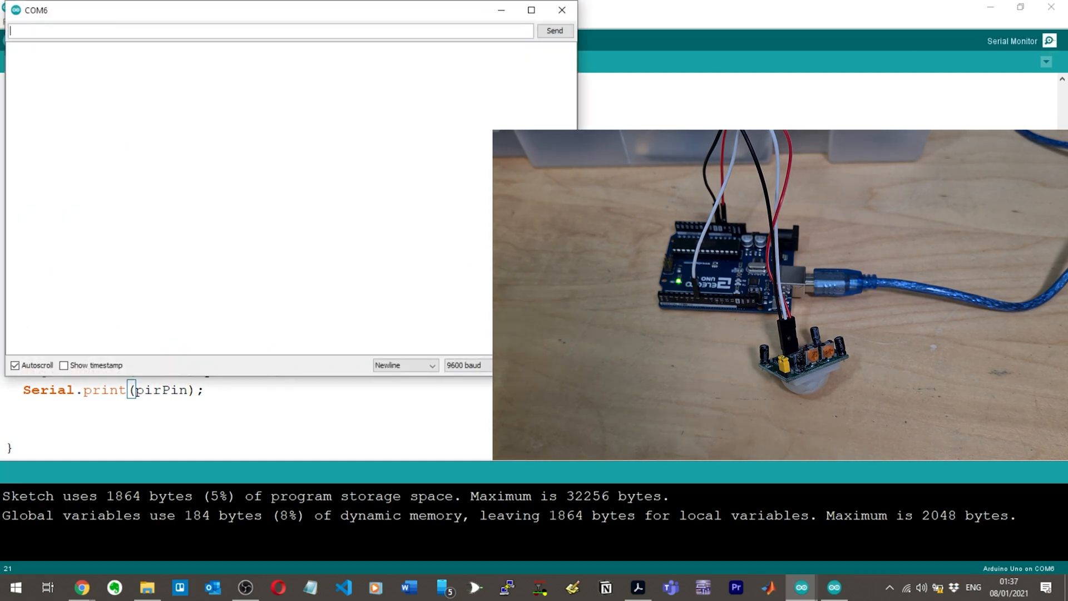
click(561, 9)
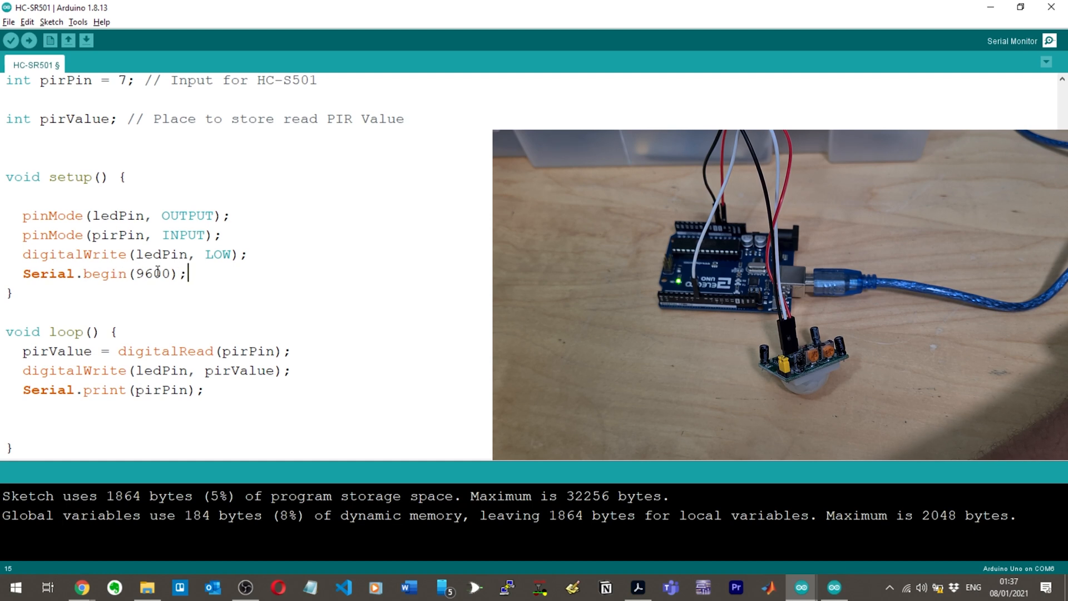
mouse_move(145, 389)
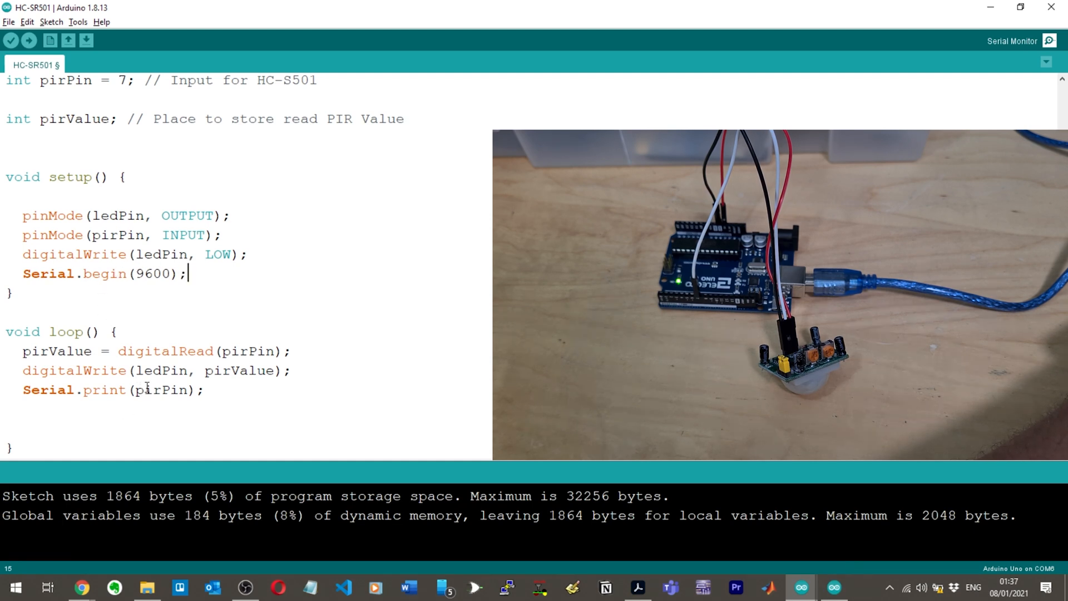
Print pirValue instead of pirPin, upload, and check the Serial Monitor's stream of zeros
double_click(162, 389)
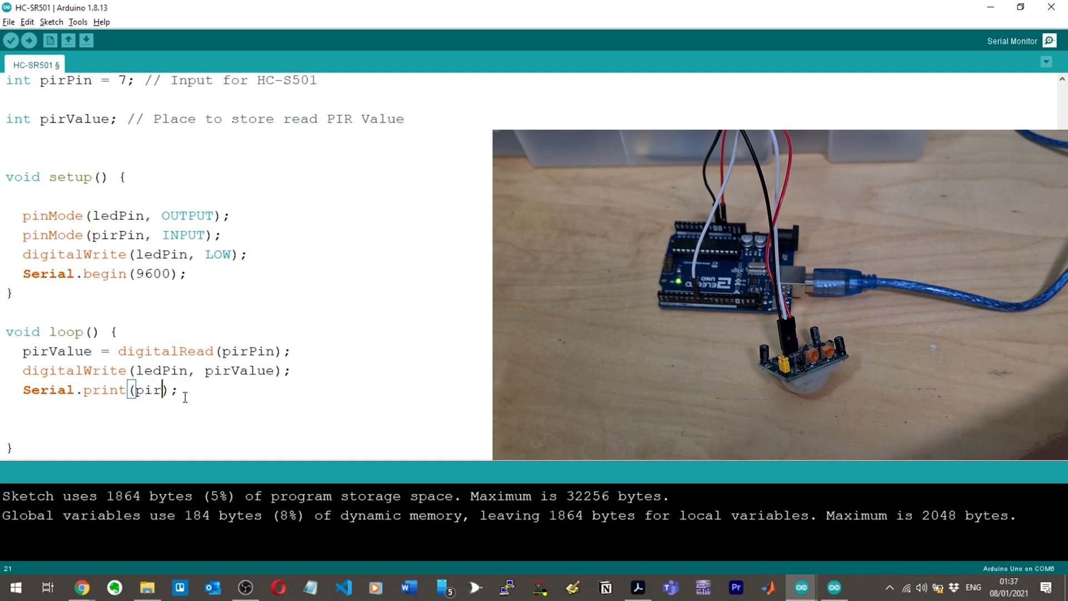
text(Vale)
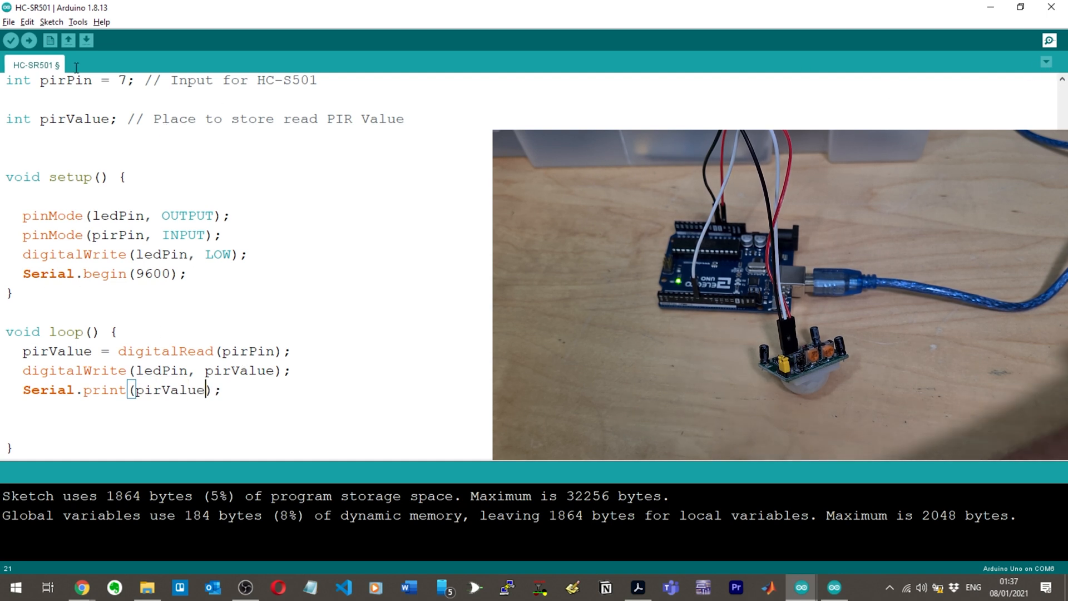
click(28, 40)
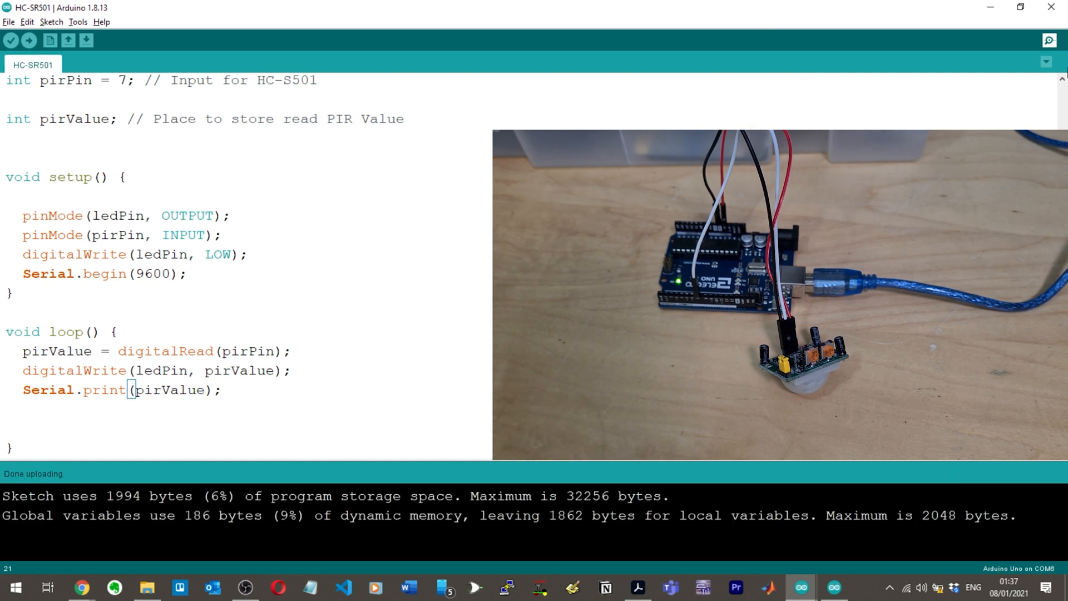
click(1048, 41)
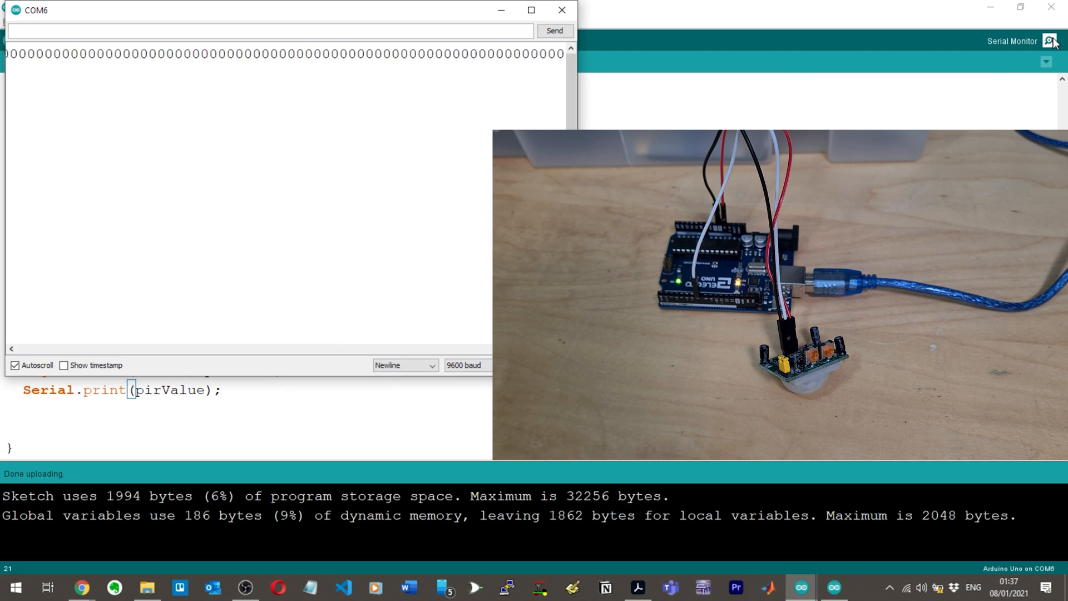
mouse_move(562, 10)
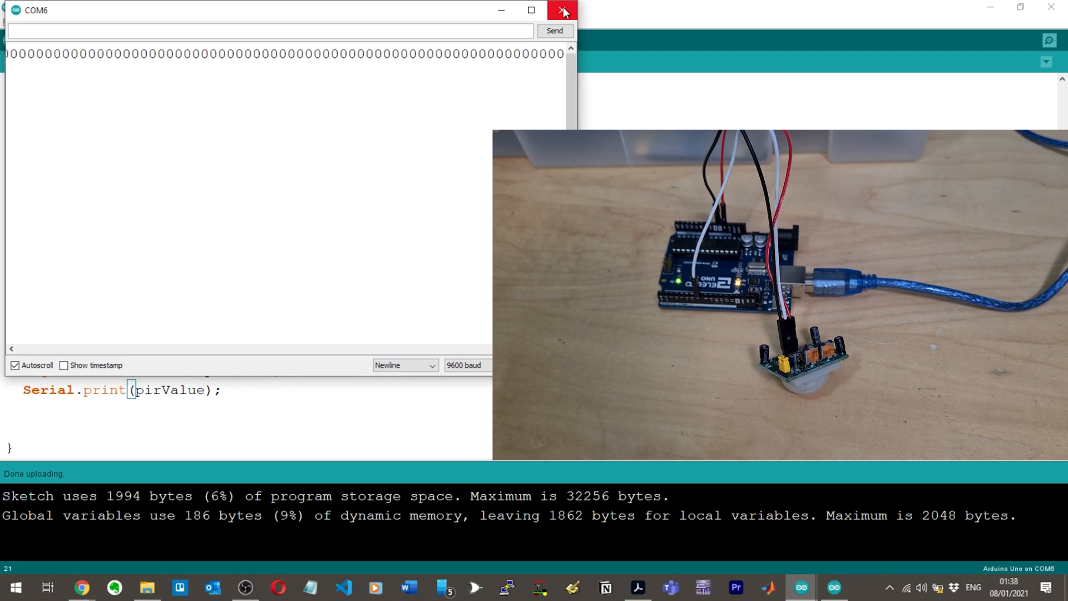
click(562, 10)
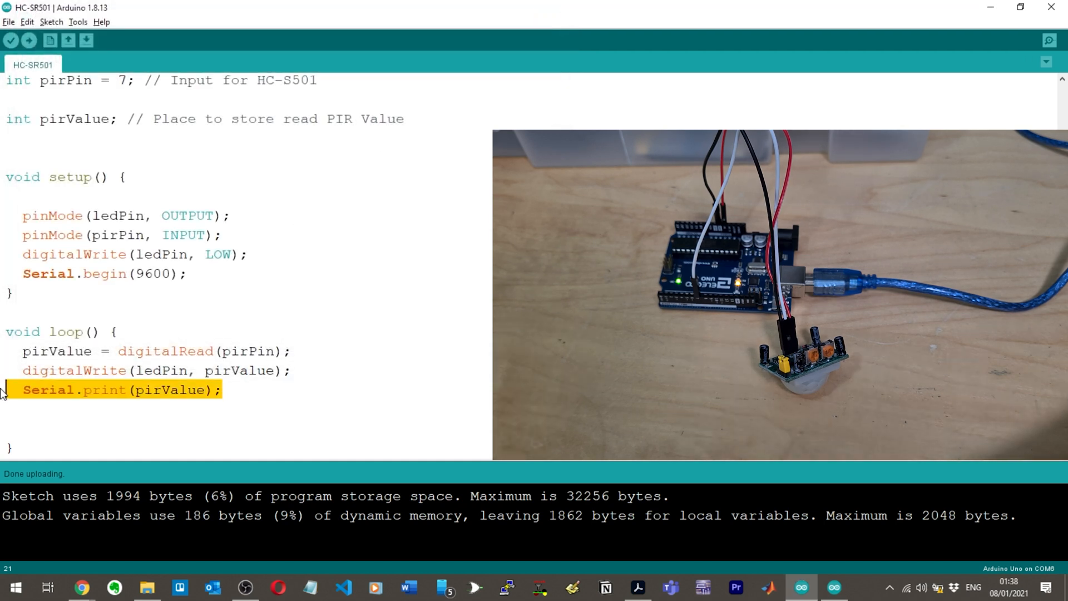
Add Serial.print("\n") and delay(1000) after printing pirValue, then upload the 2158-byte sketch
text(Serial.print(pirValue);)
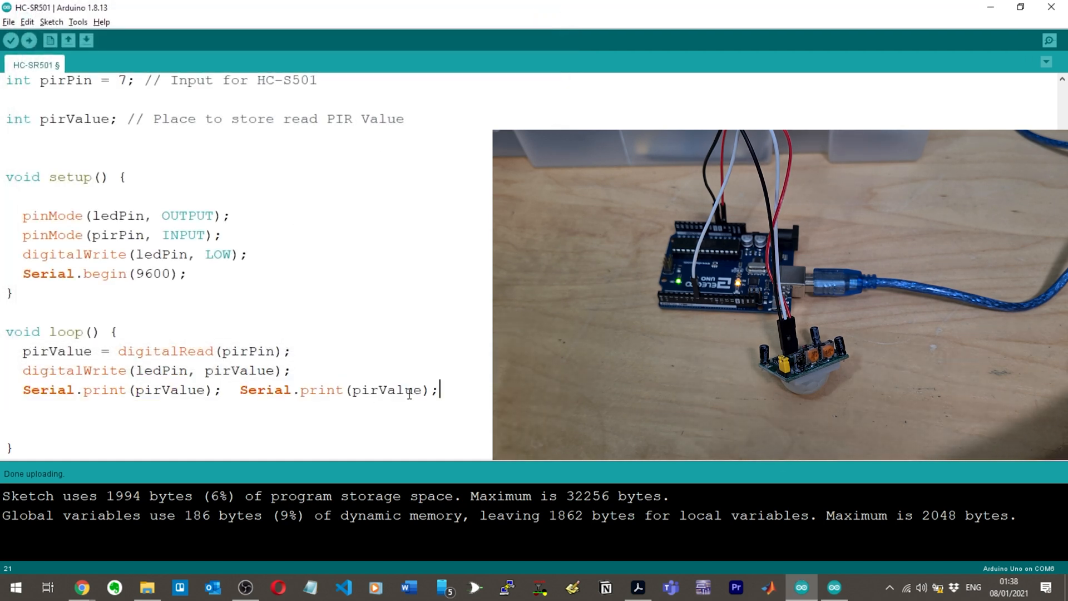
double_click(386, 389)
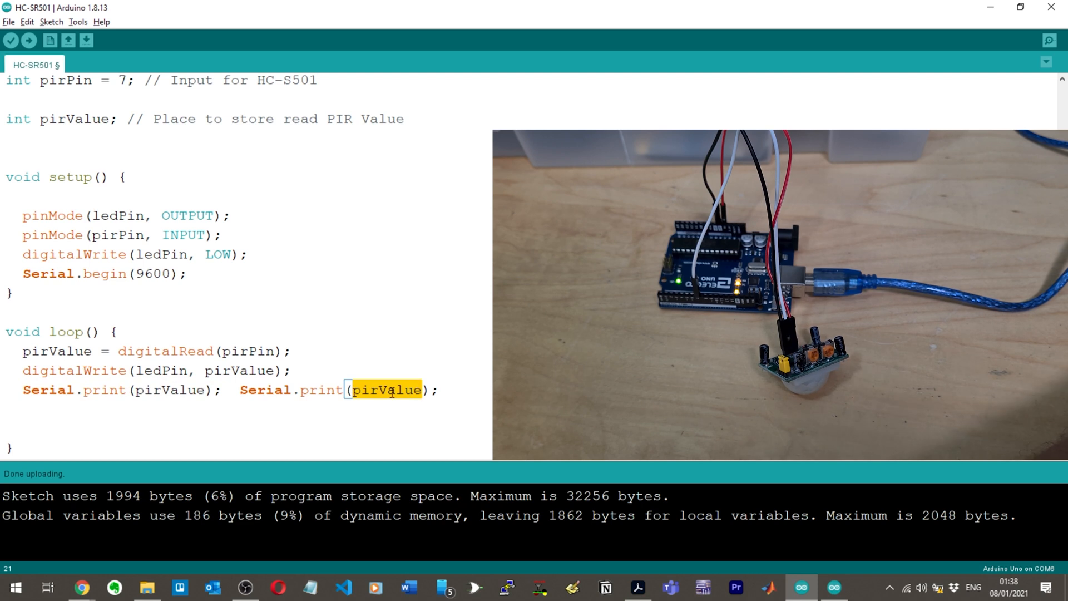
text("\n")
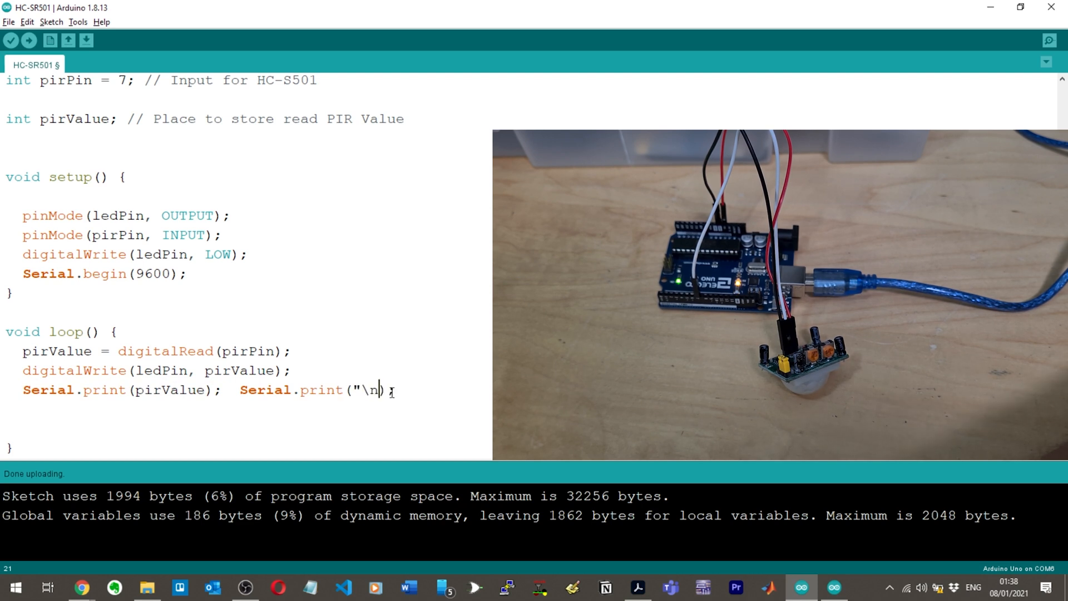
text(;)
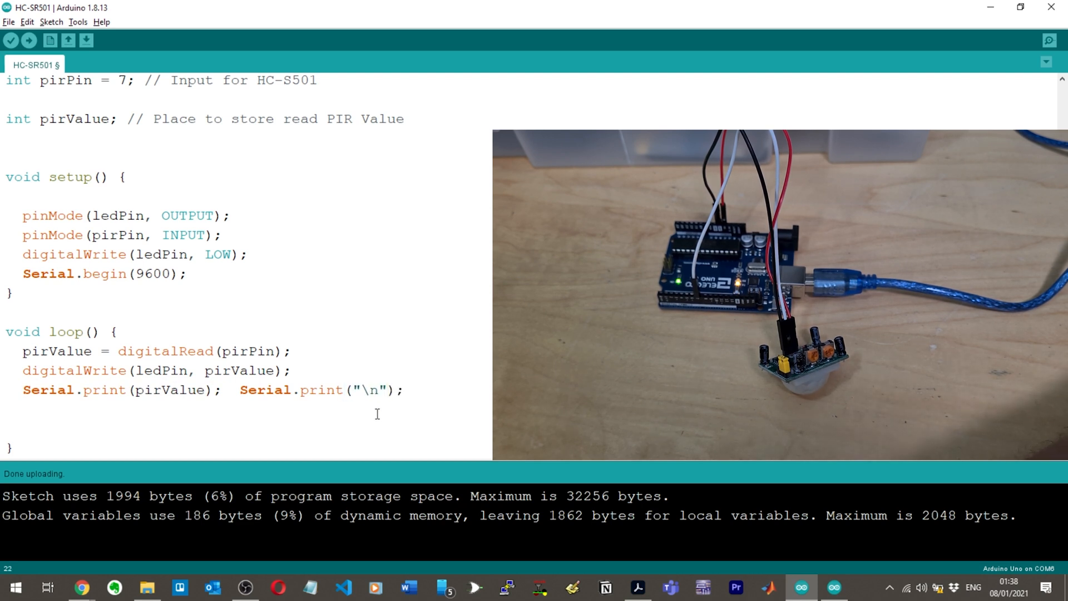
text(delay(1000)
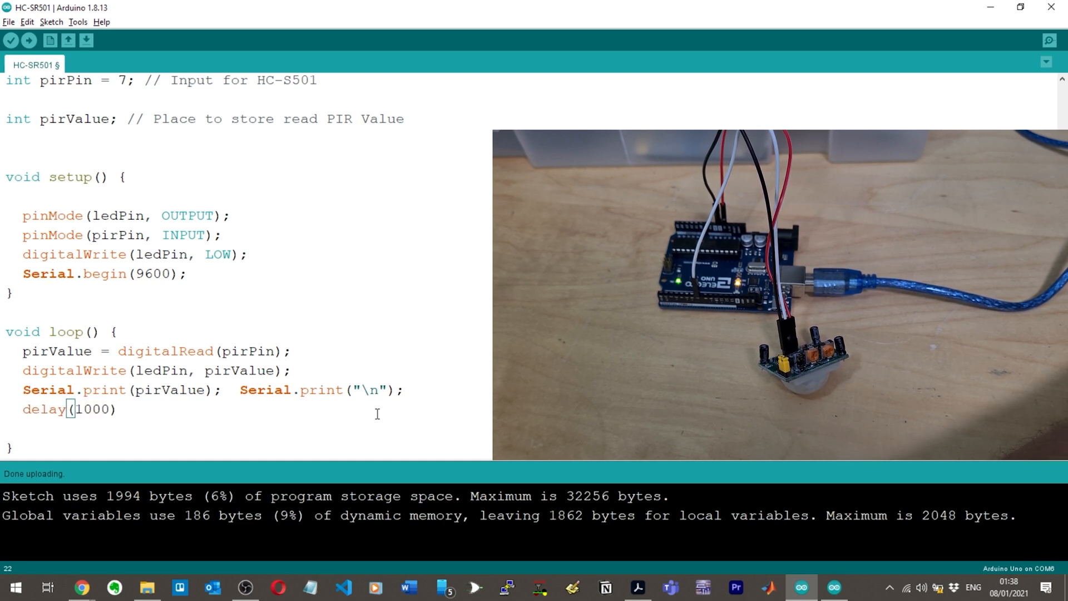
text(;)
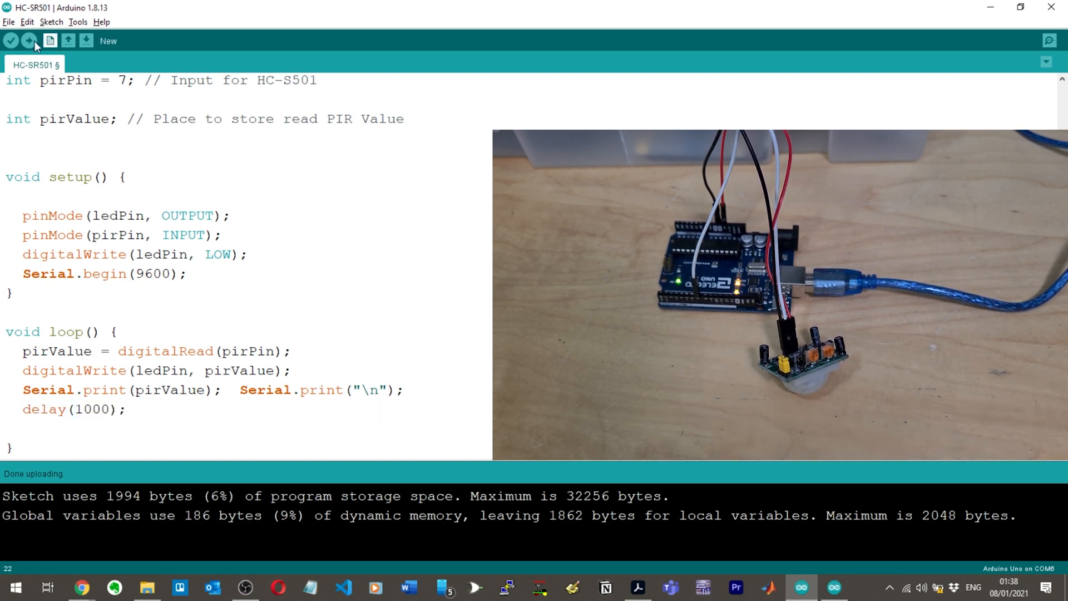
click(29, 41)
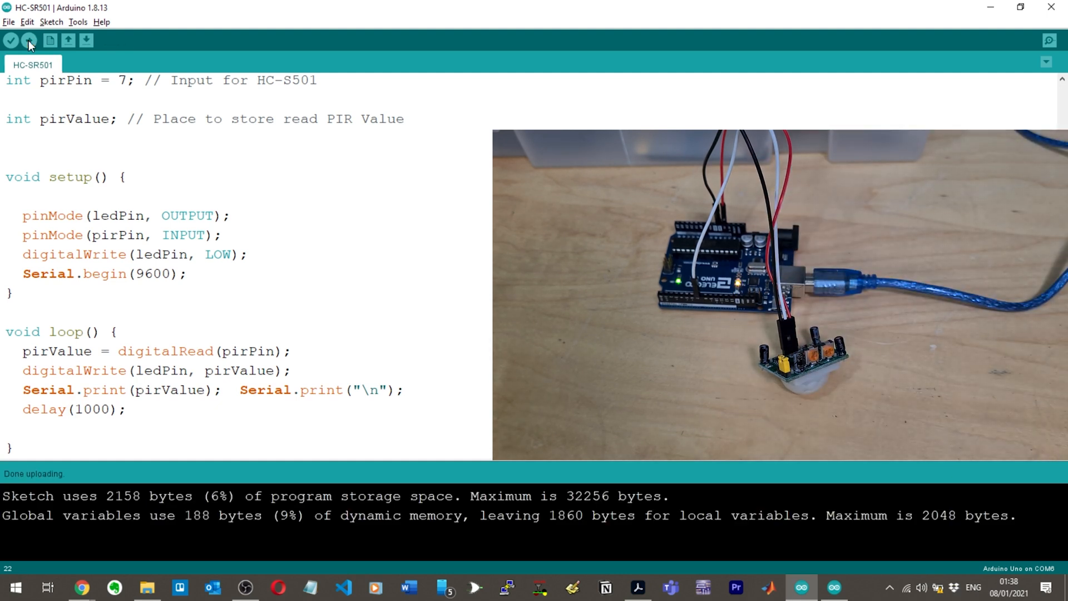
click(1049, 41)
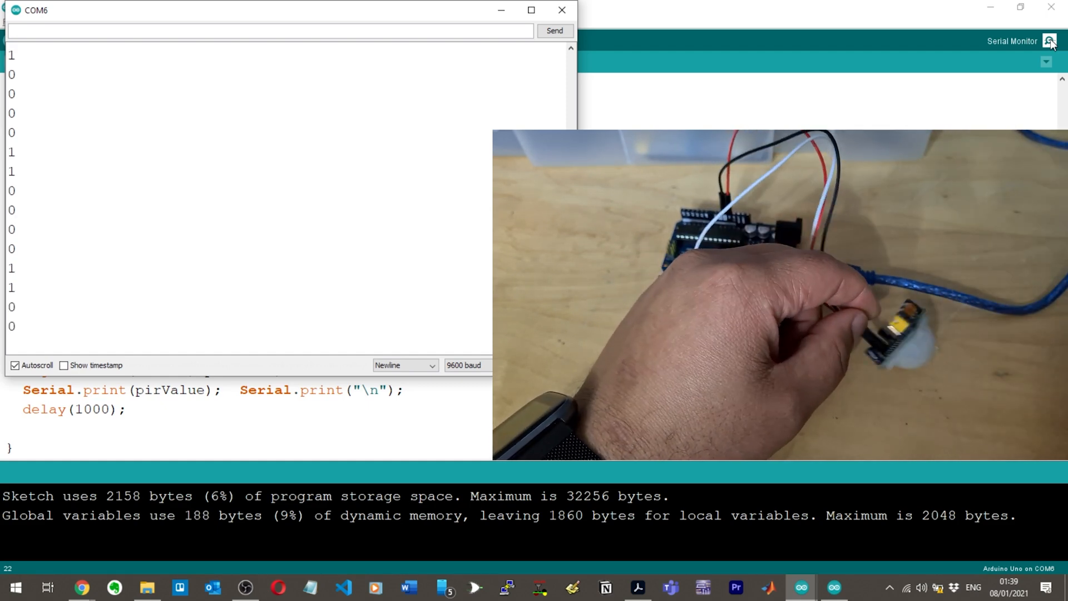
Close the Serial Monitor and switch to File Explorer's MPU-6050 Module folder
click(561, 9)
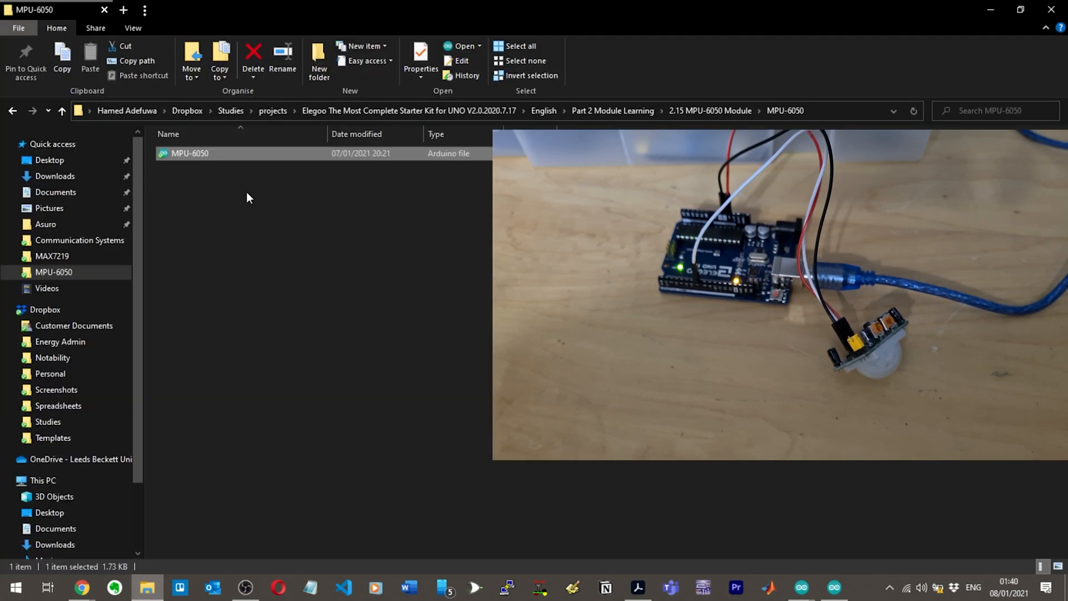
Go up to the English folder, minimize Explorer, and scroll the PDF to page 6's Code section
click(611, 110)
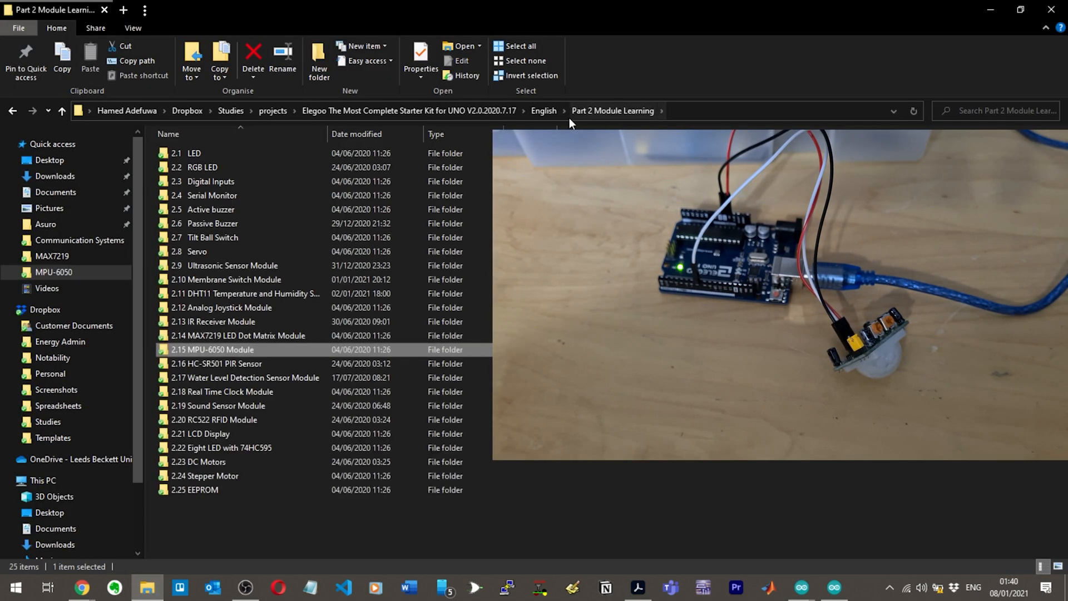
click(543, 110)
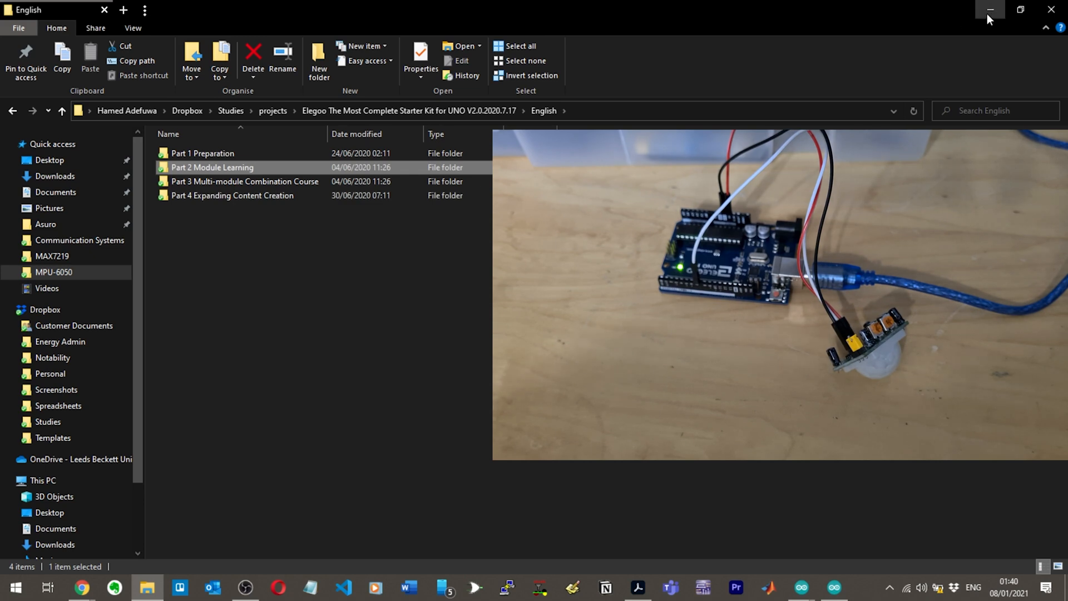
click(800, 588)
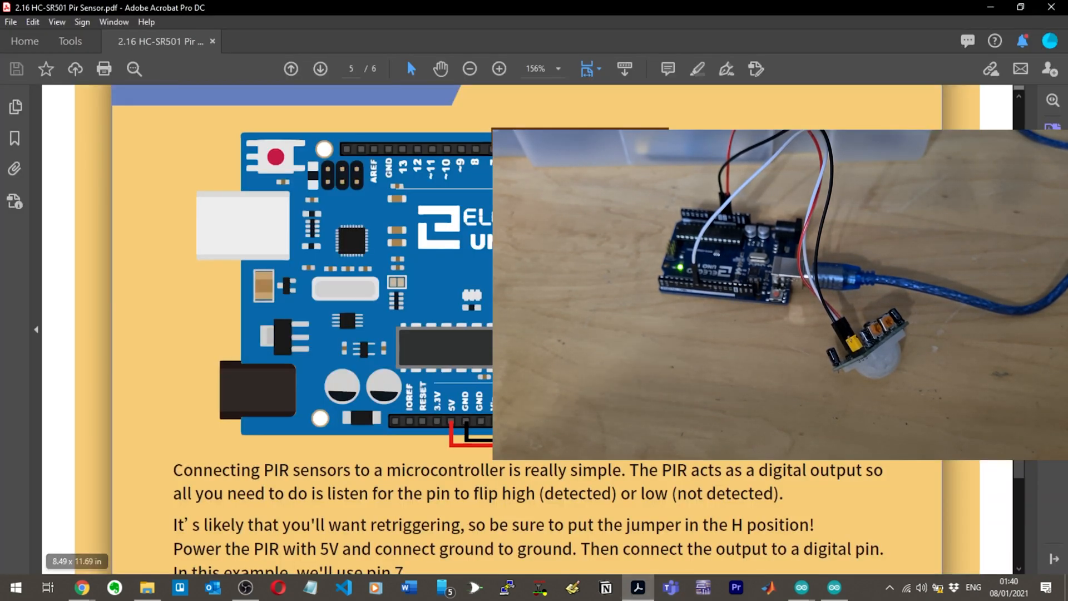
scroll(down, 3)
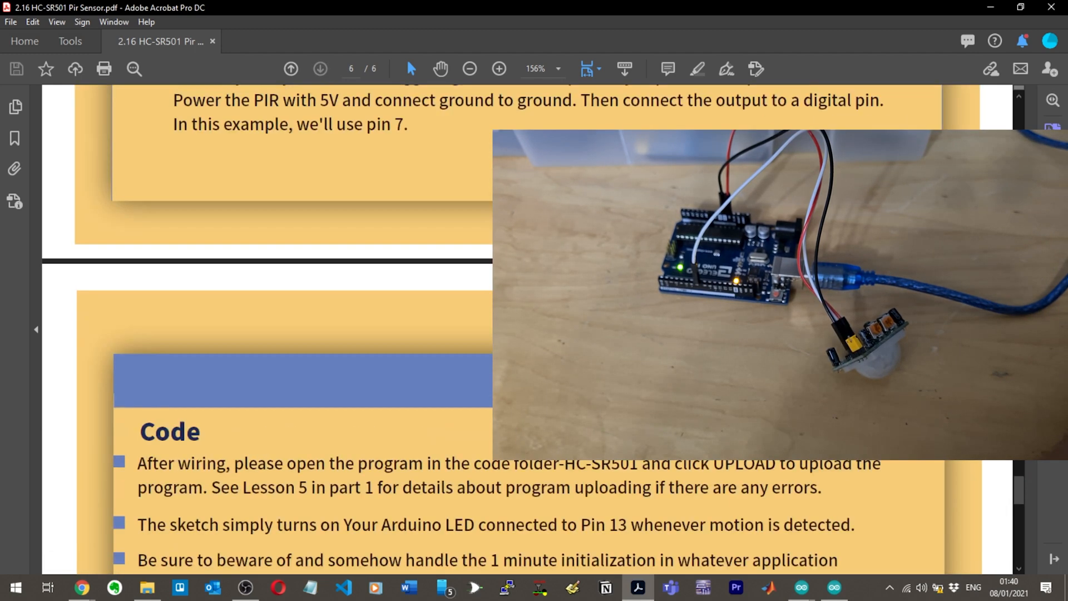
Add an if block on pirValue printing "ATTENTION - INTRUDER" in loop(), and upload it
click(800, 587)
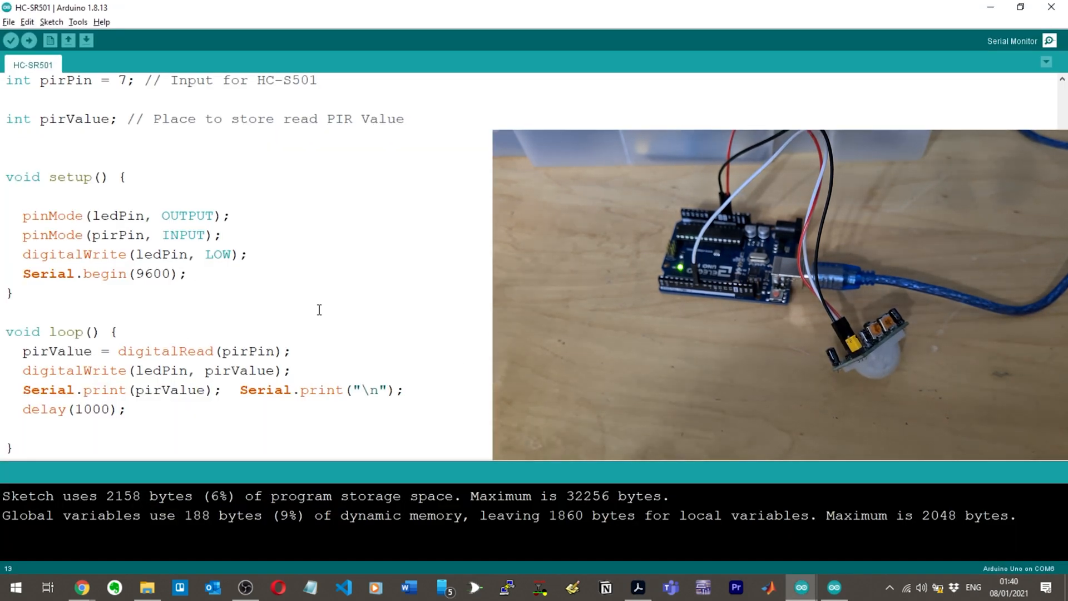
mouse_move(800, 587)
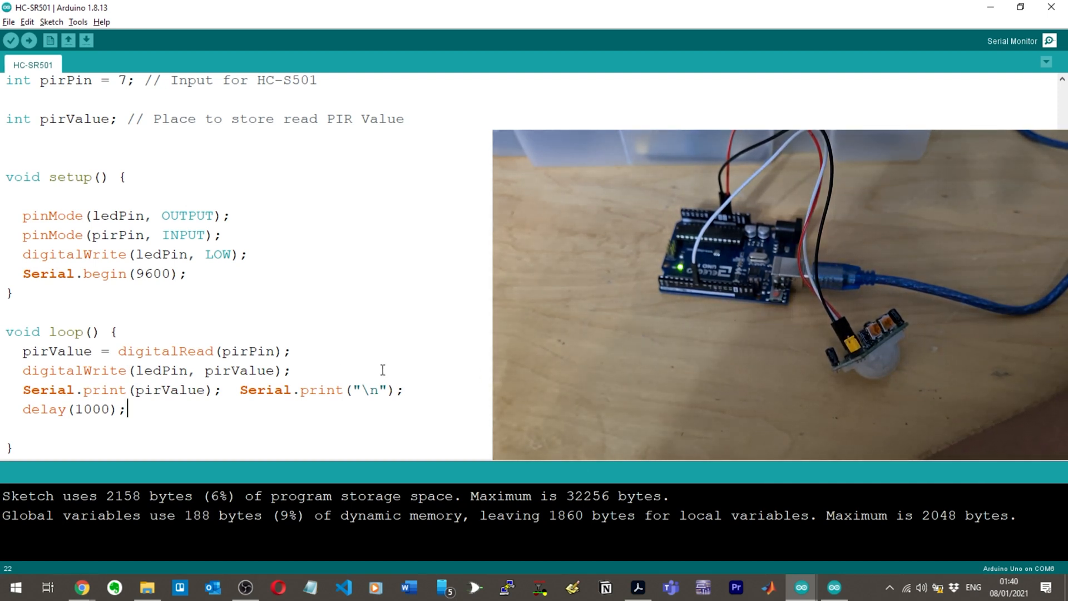
text(i)
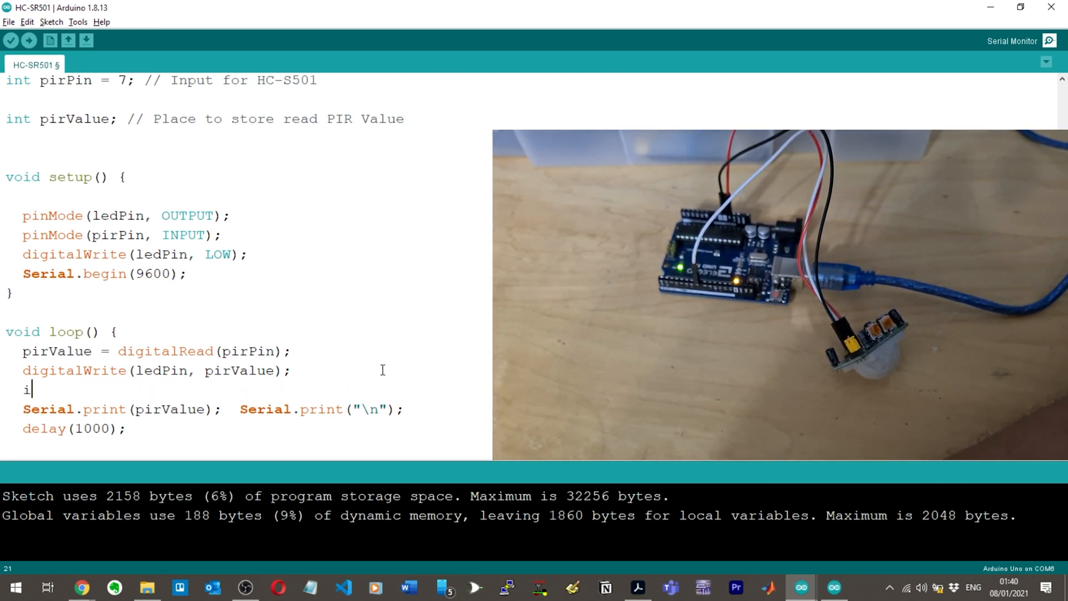
text(f ()
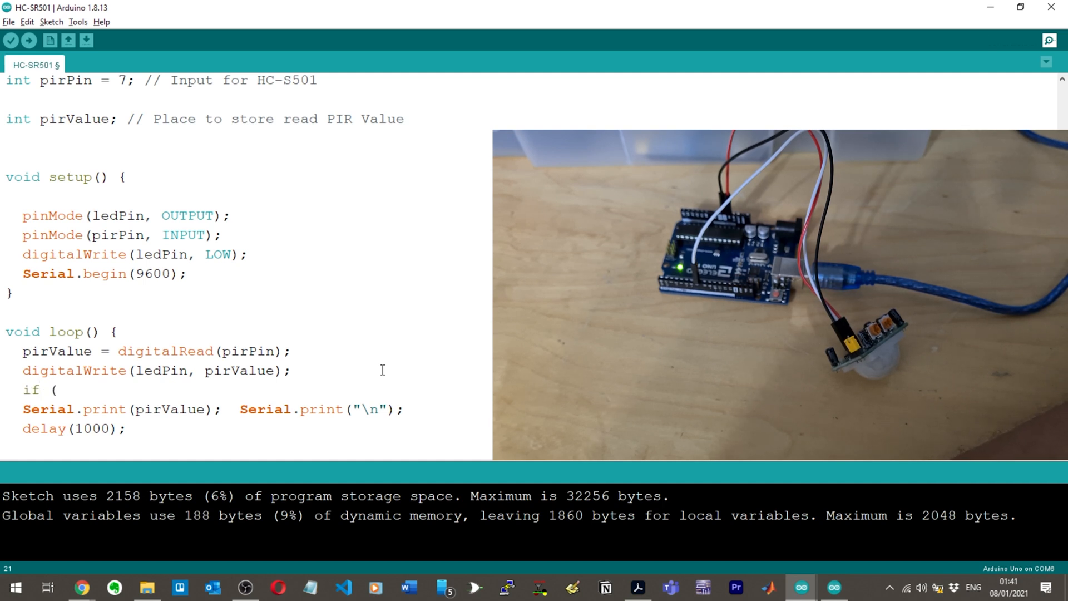
text(pirV)
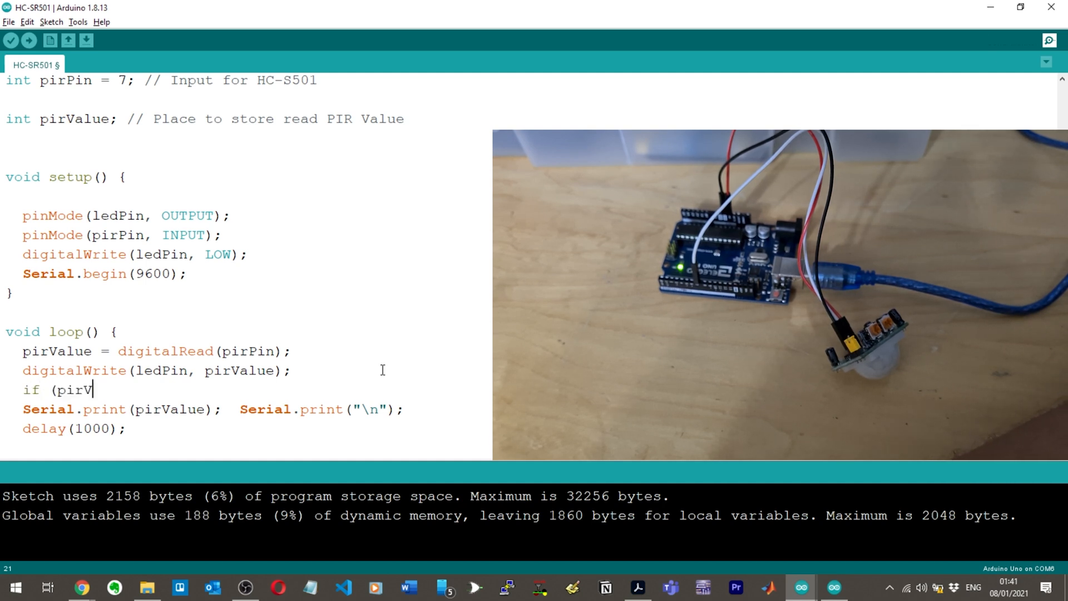
text(alue > 1)
text({)
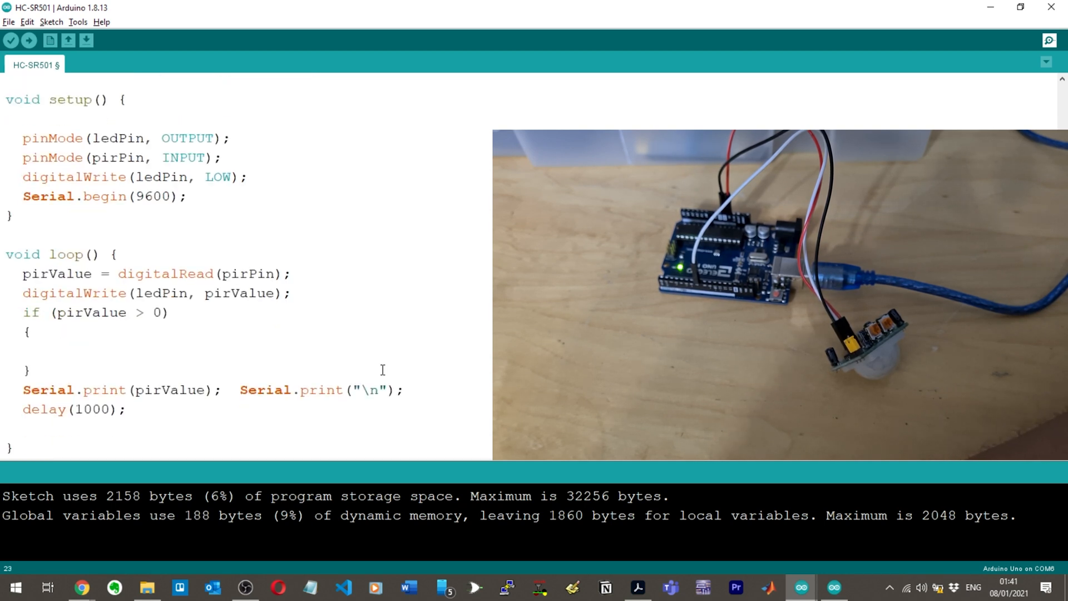
text(Serial.pri)
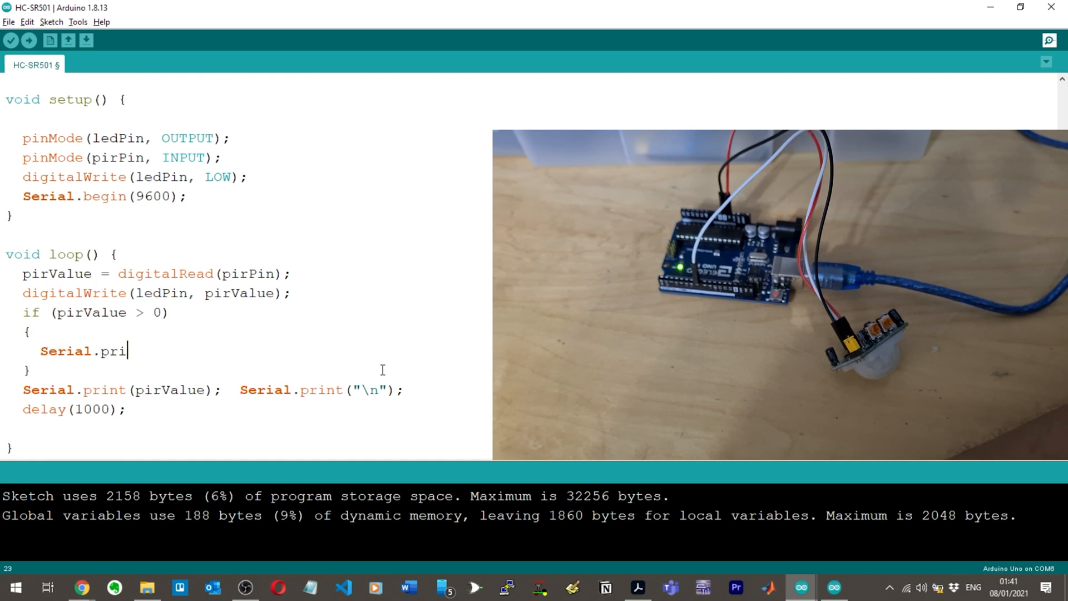
text(nt("A)
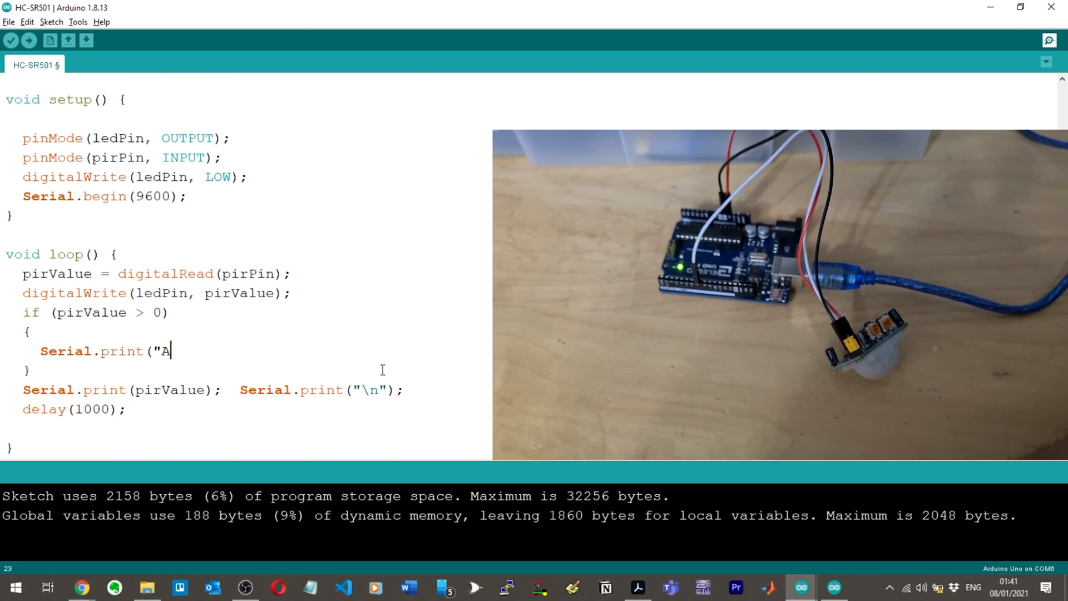
text(TTENTION - IN)
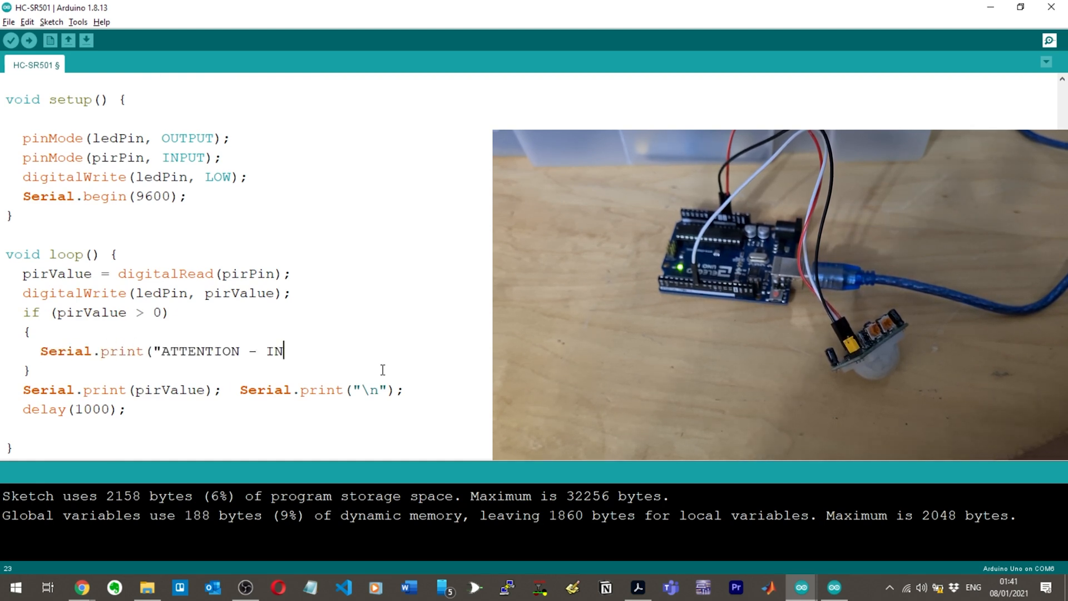
text(TRUDER");)
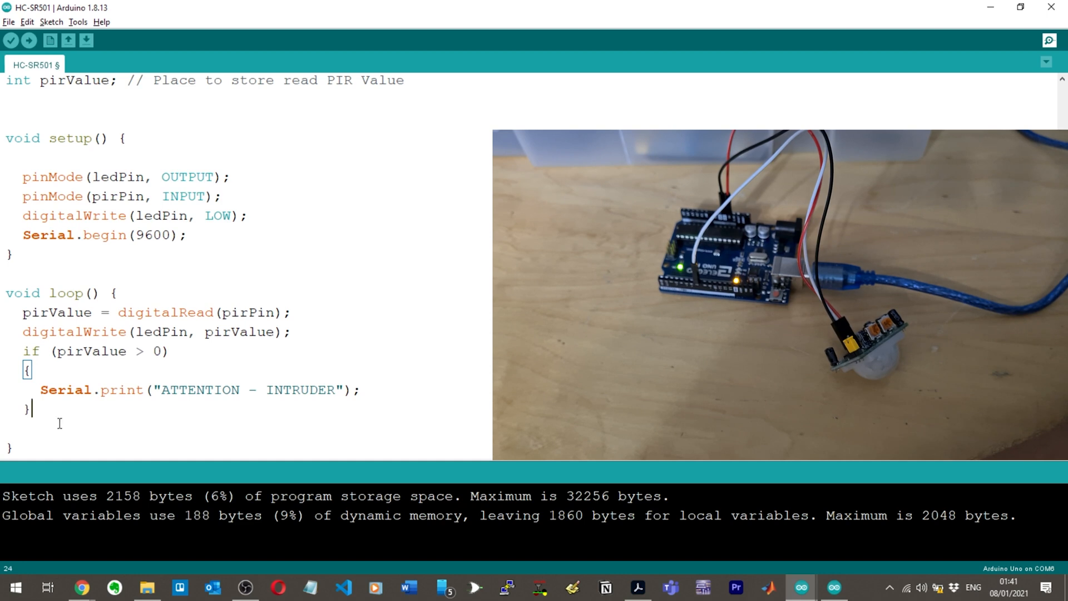
click(30, 40)
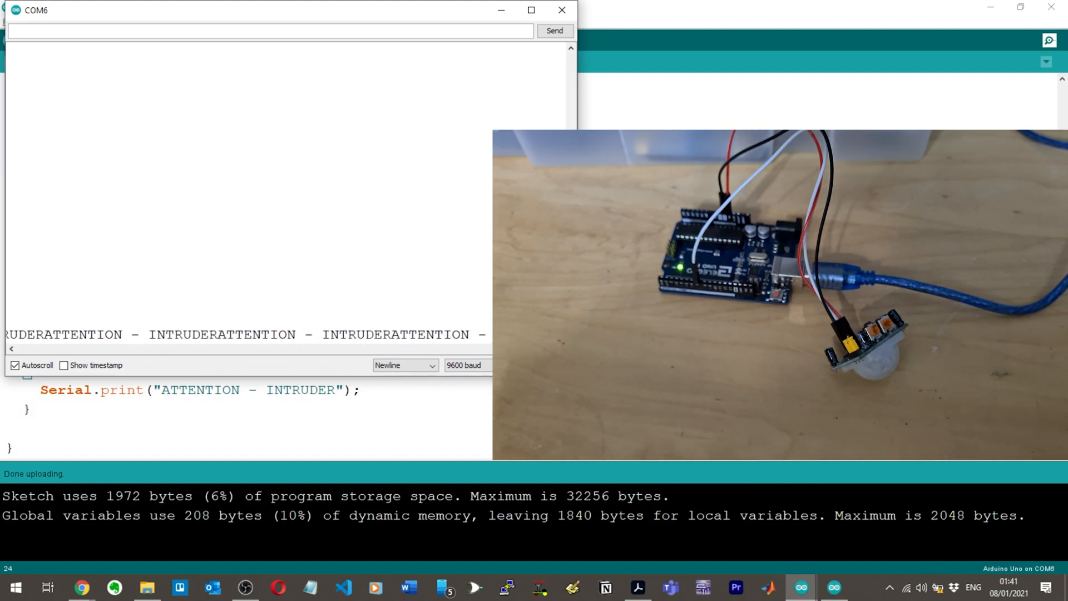
Close the Serial Monitor after checking the repeated intruder warnings
click(561, 9)
text(\n)
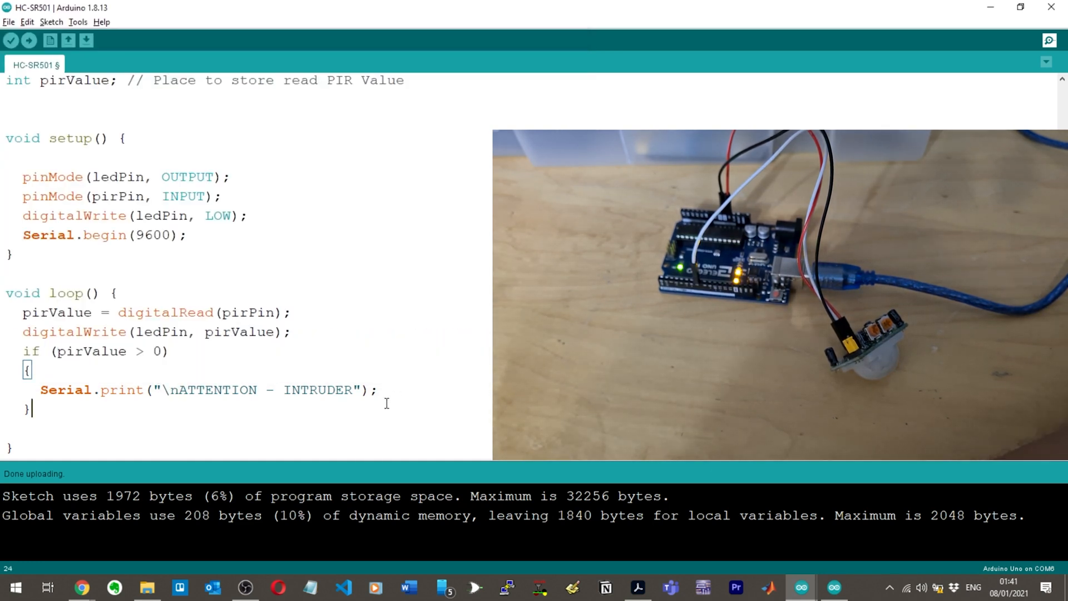
Add delay(100) after the if block and upload the 2120-byte sketch
text(delay)
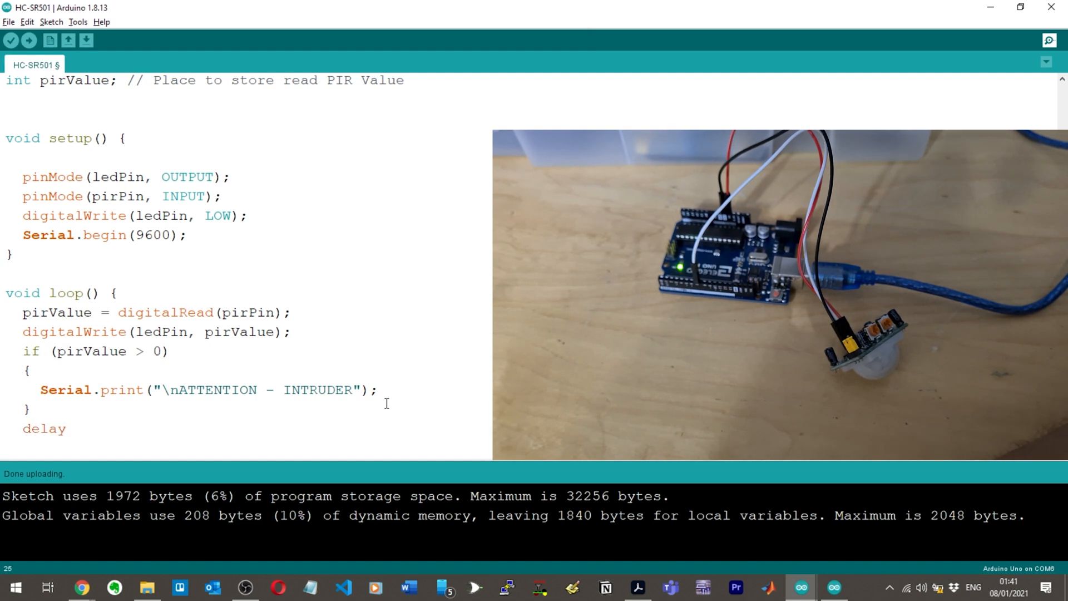
text((100);)
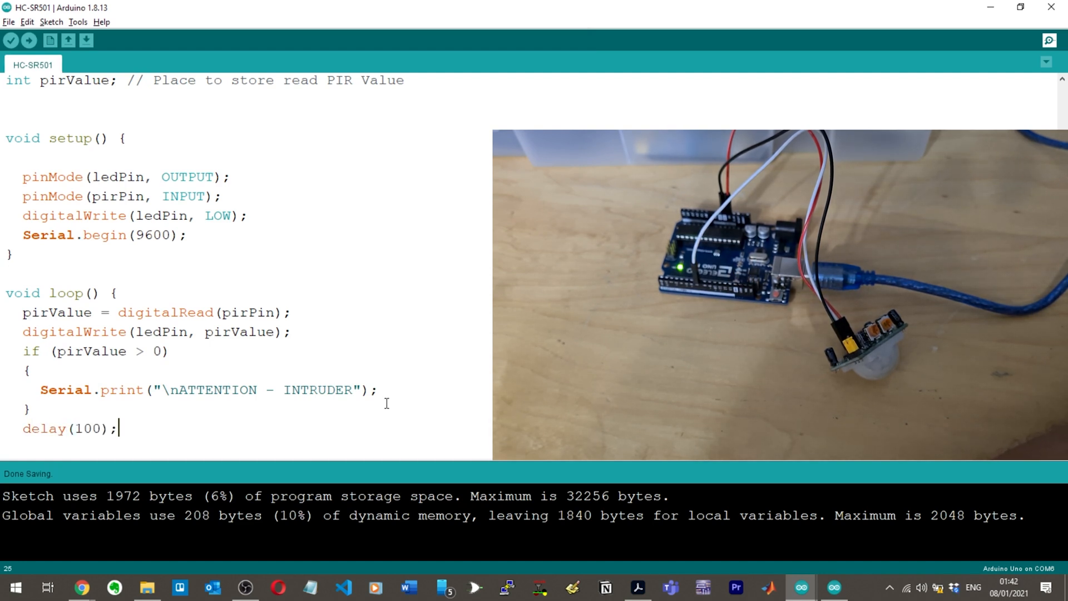
click(28, 40)
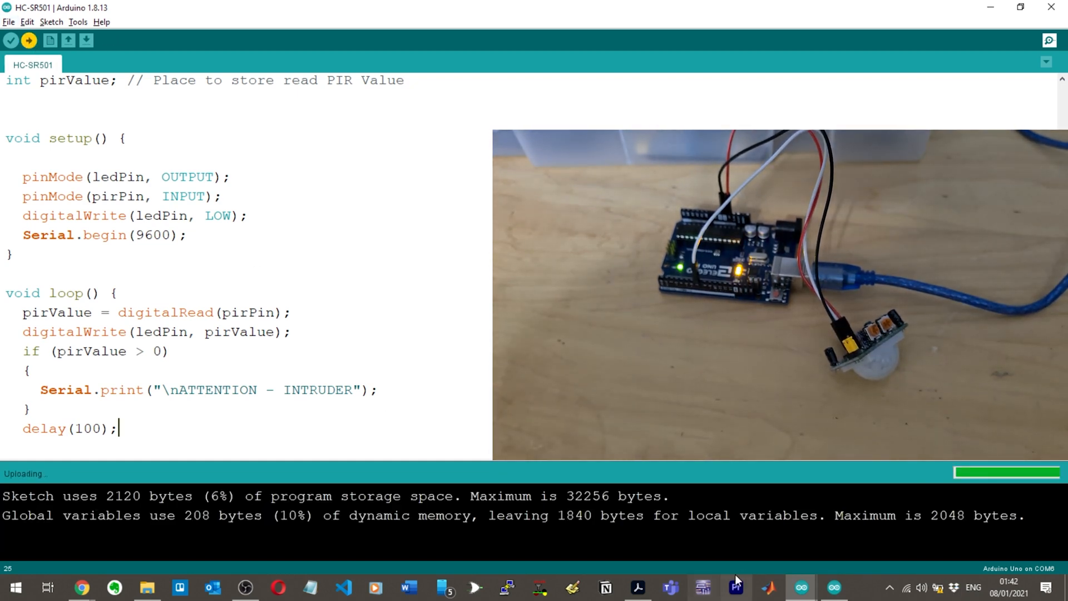
click(1048, 40)
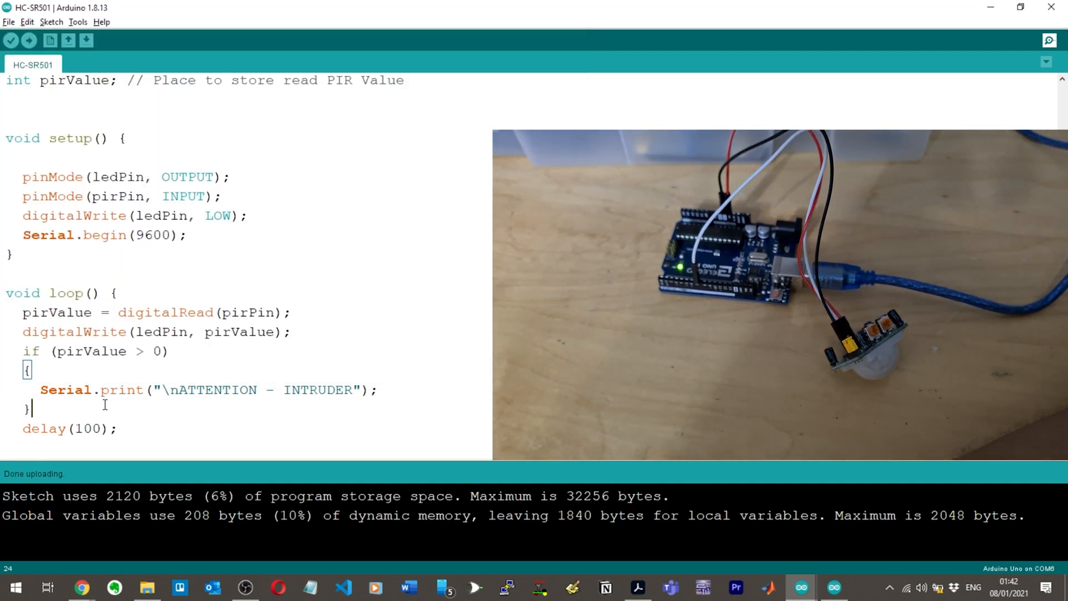
Add an else branch printing "\n\nAll Good" and upload the 2140-byte sketch
text(else)
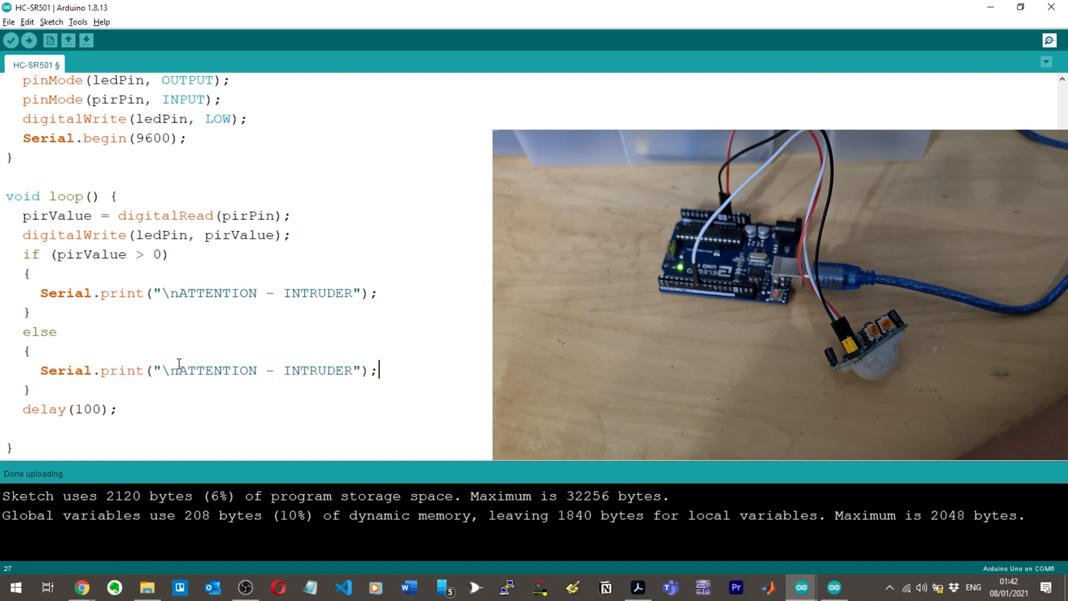
drag(188, 370, 354, 370)
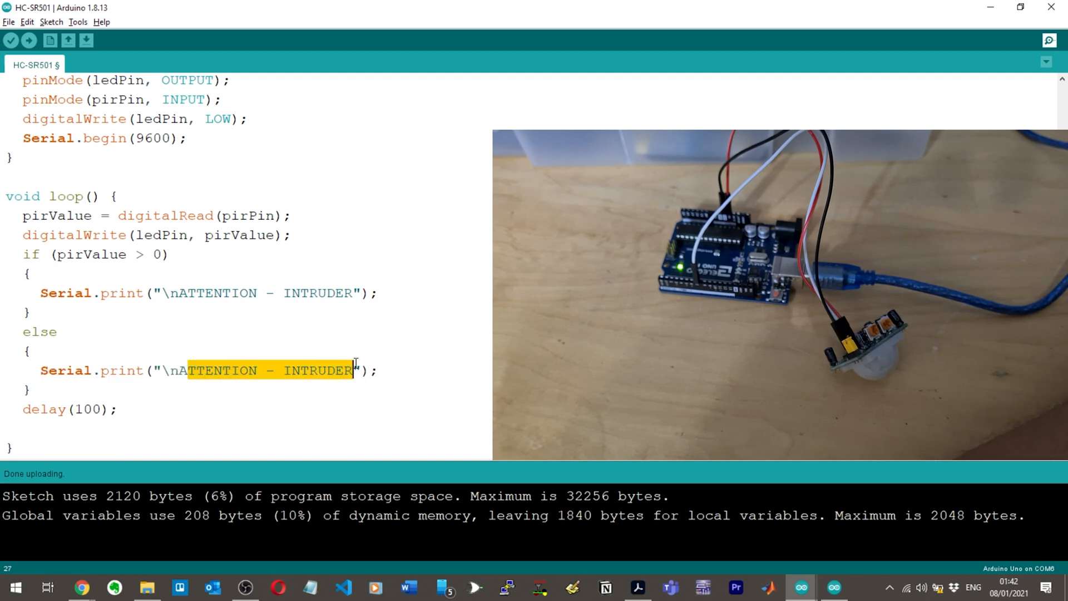
text(All Good)
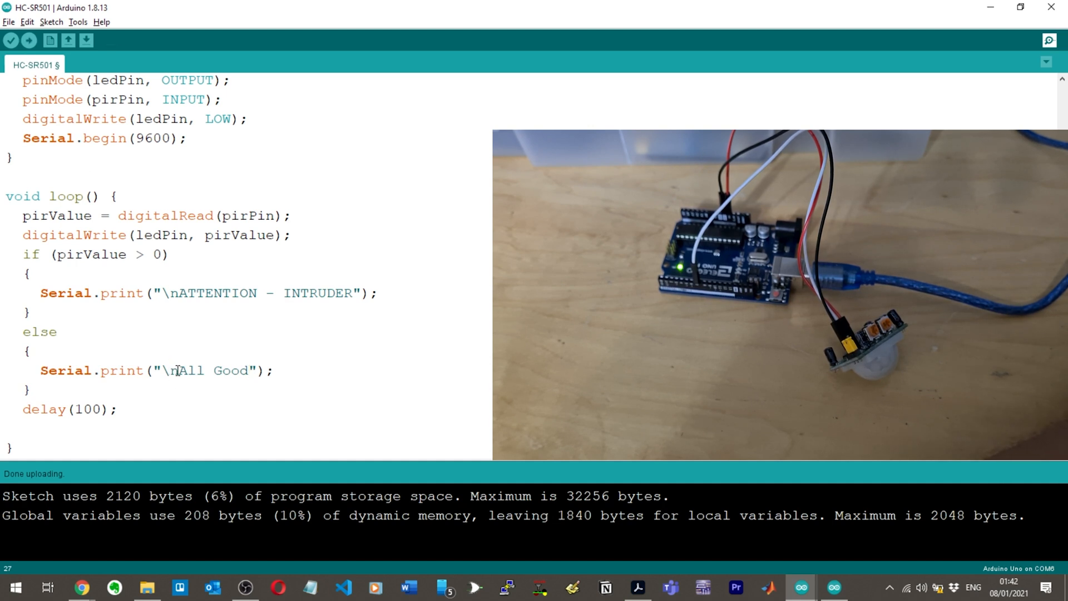
text(\n)
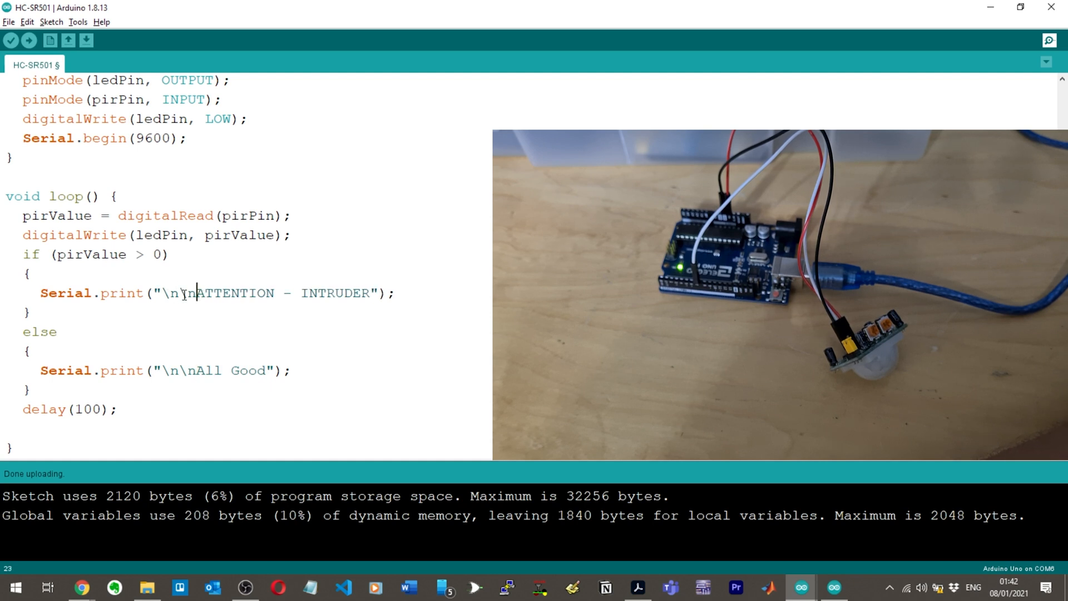
click(30, 40)
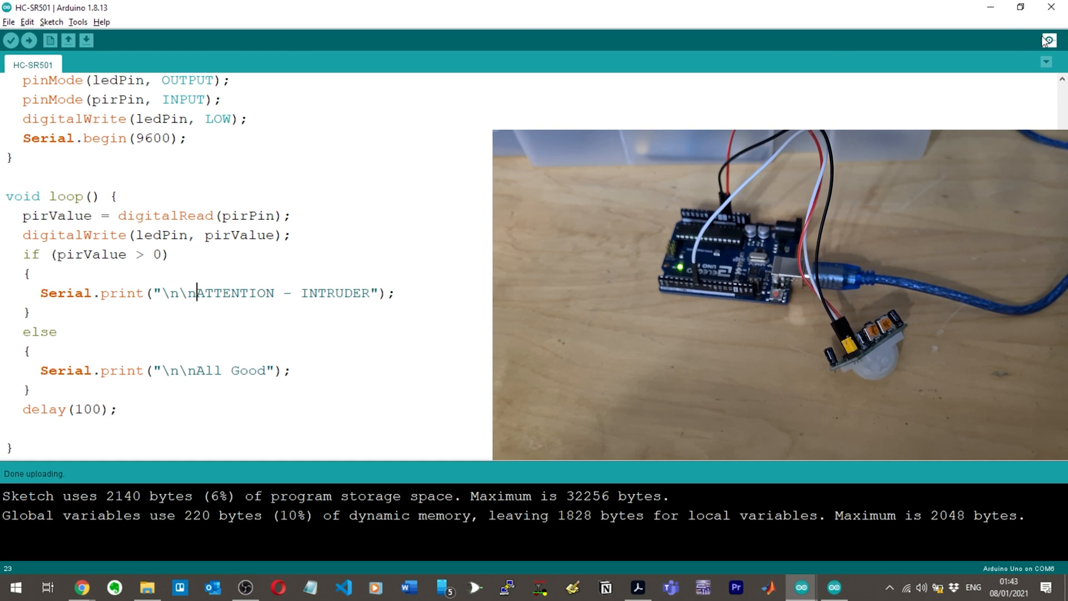
Watch the maximized Serial Monitor switch from All Good to ATTENTION - INTRUDER, then return to the sketch
click(1048, 40)
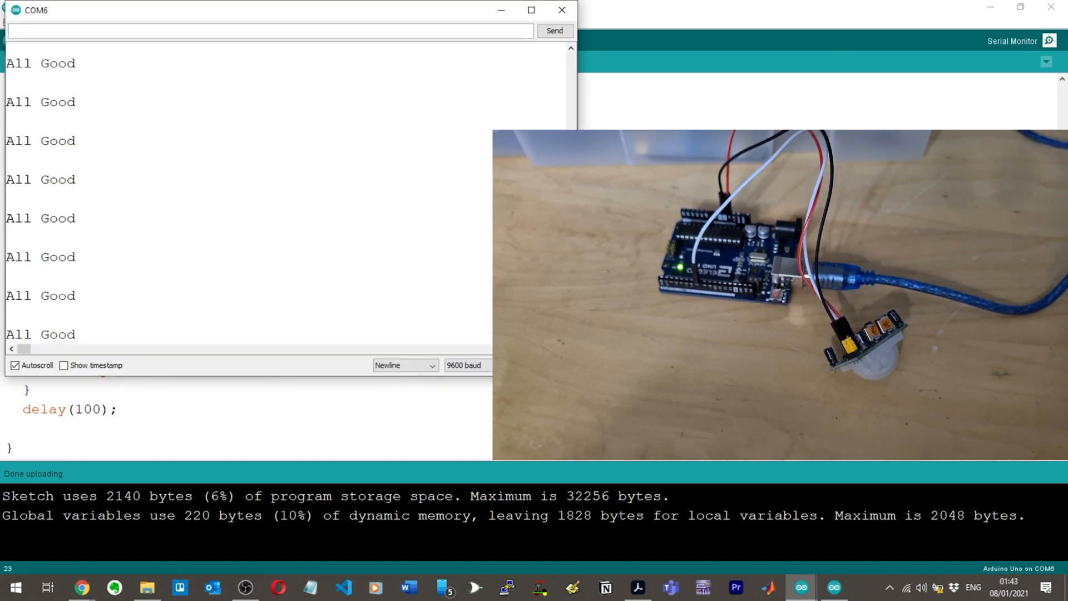
click(531, 10)
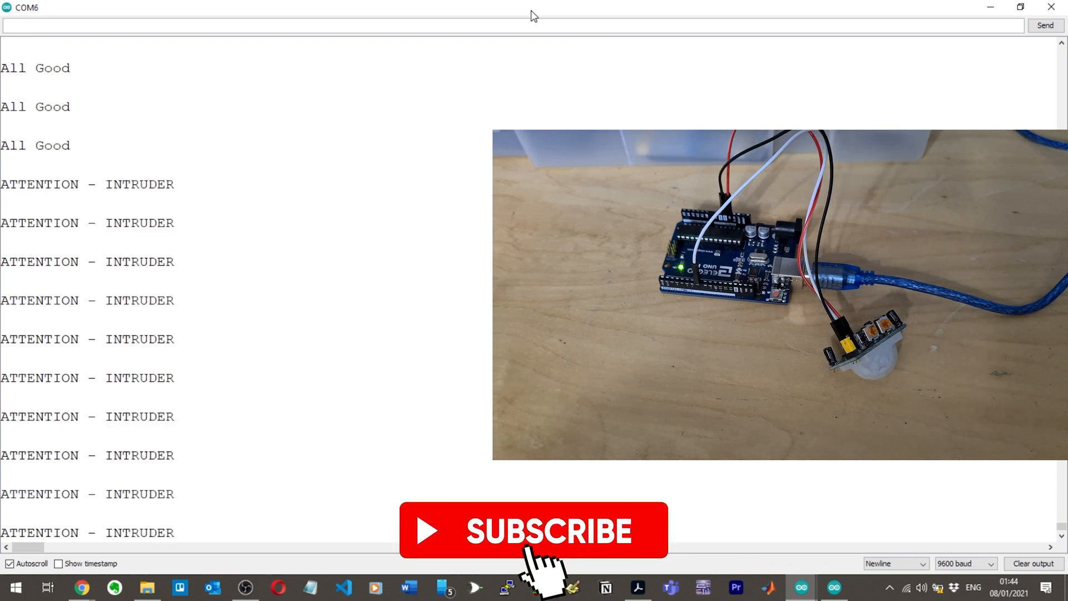
click(533, 530)
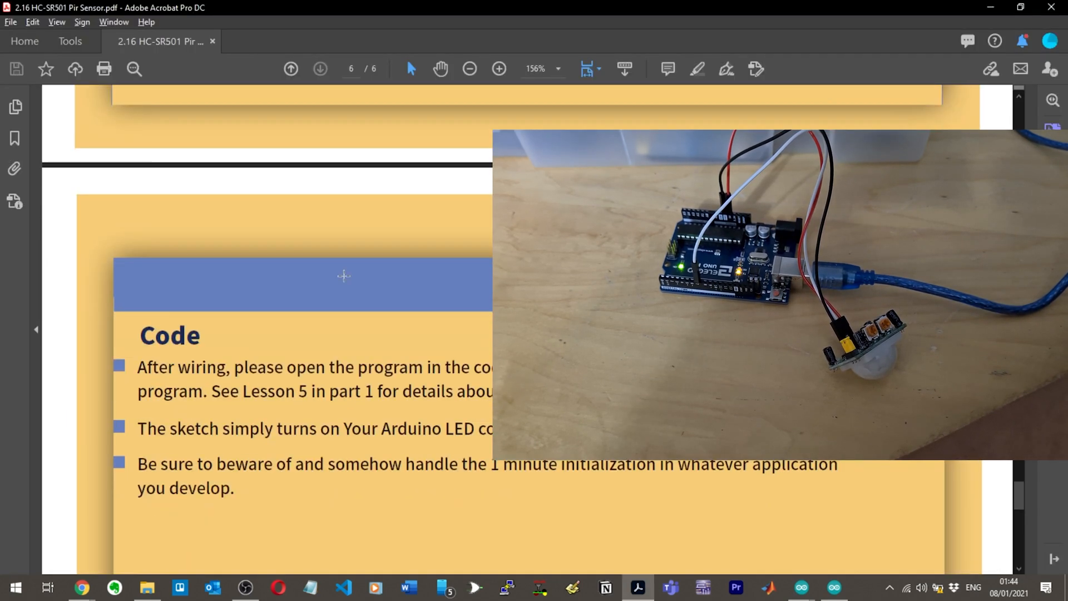
click(800, 588)
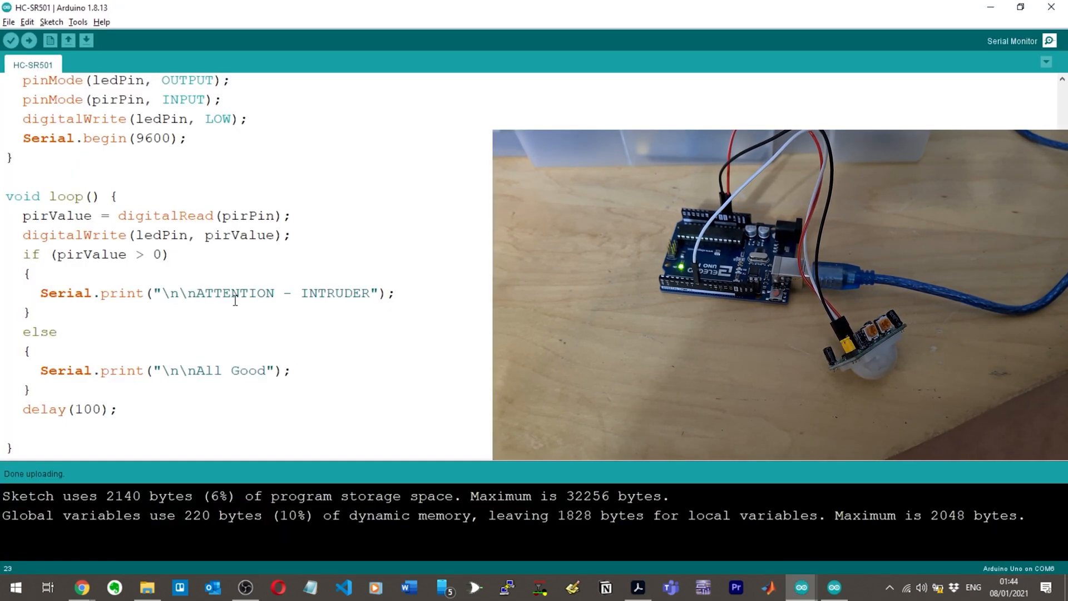